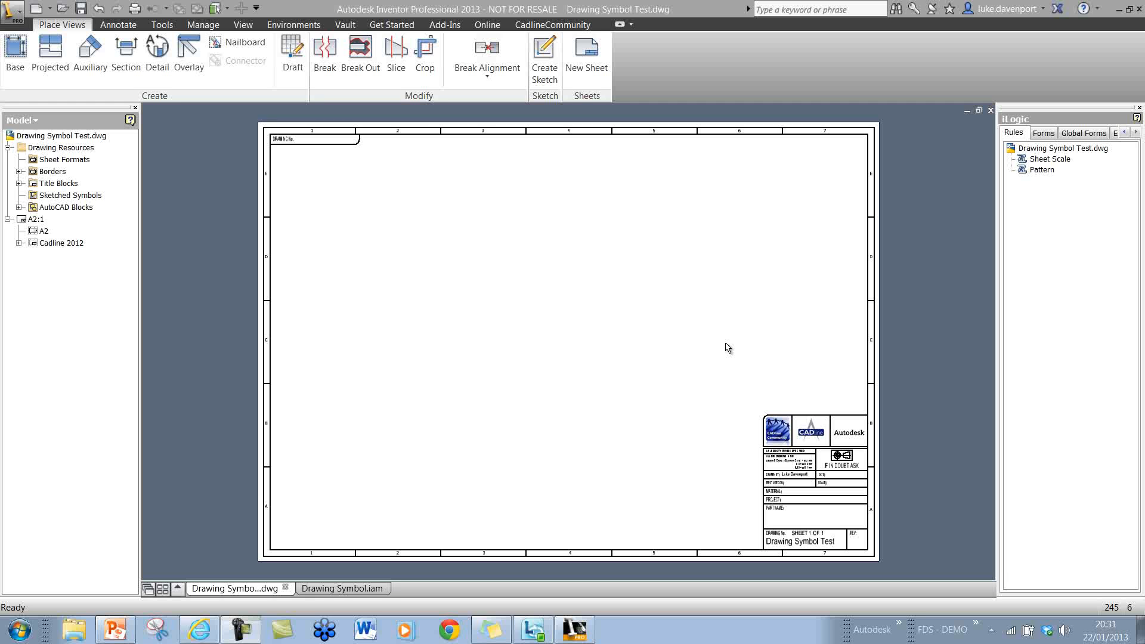
mouse_move(857, 368)
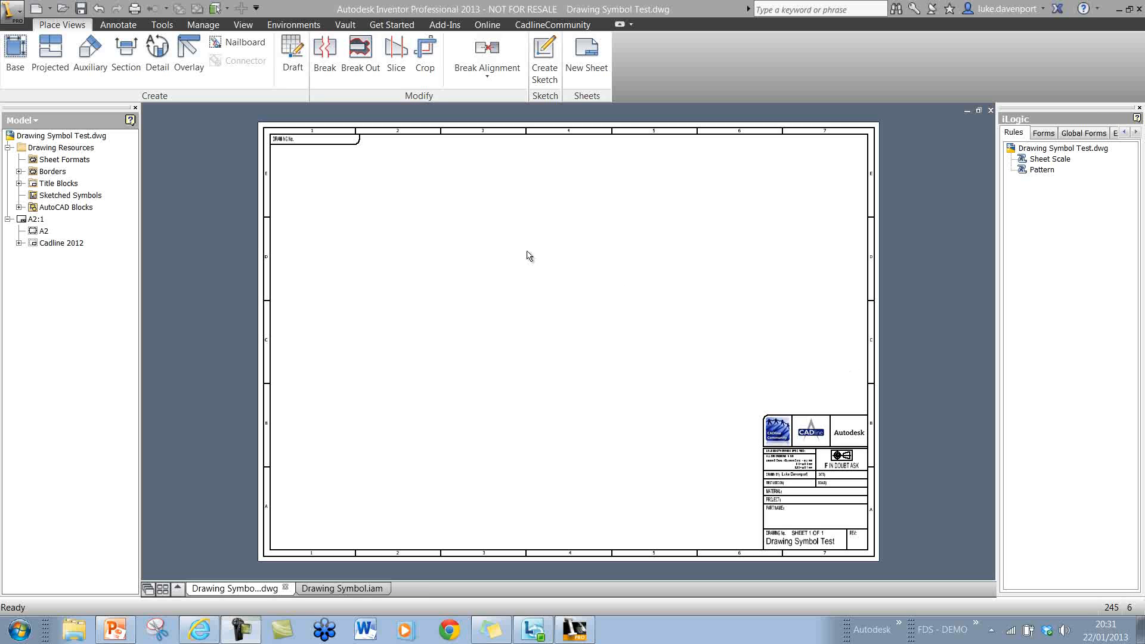
mouse_move(553, 331)
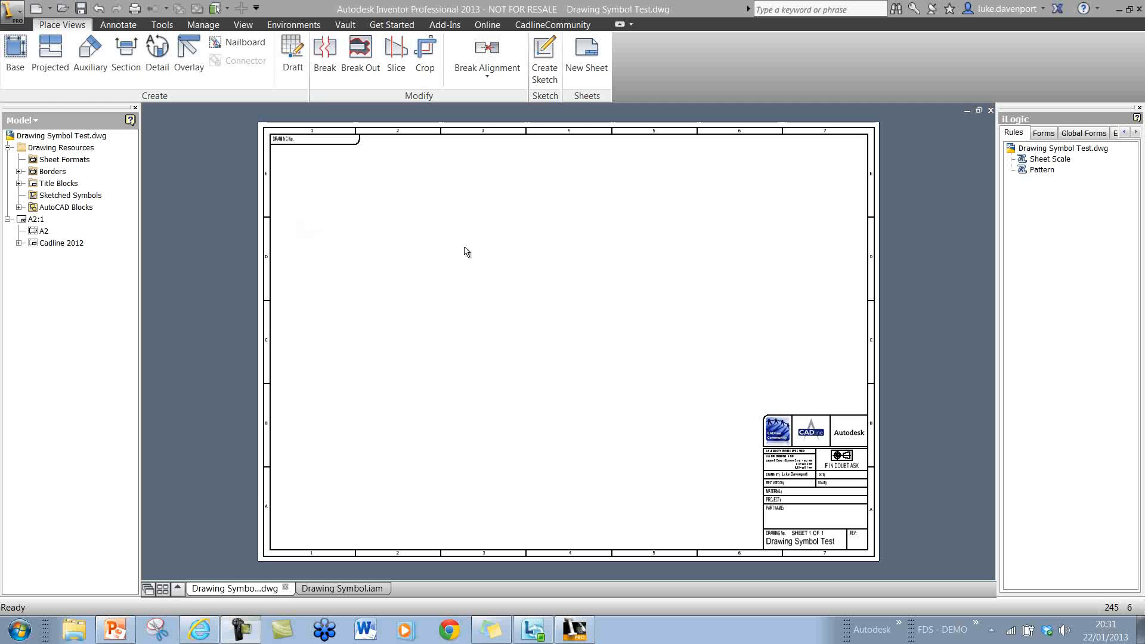
mouse_move(480, 296)
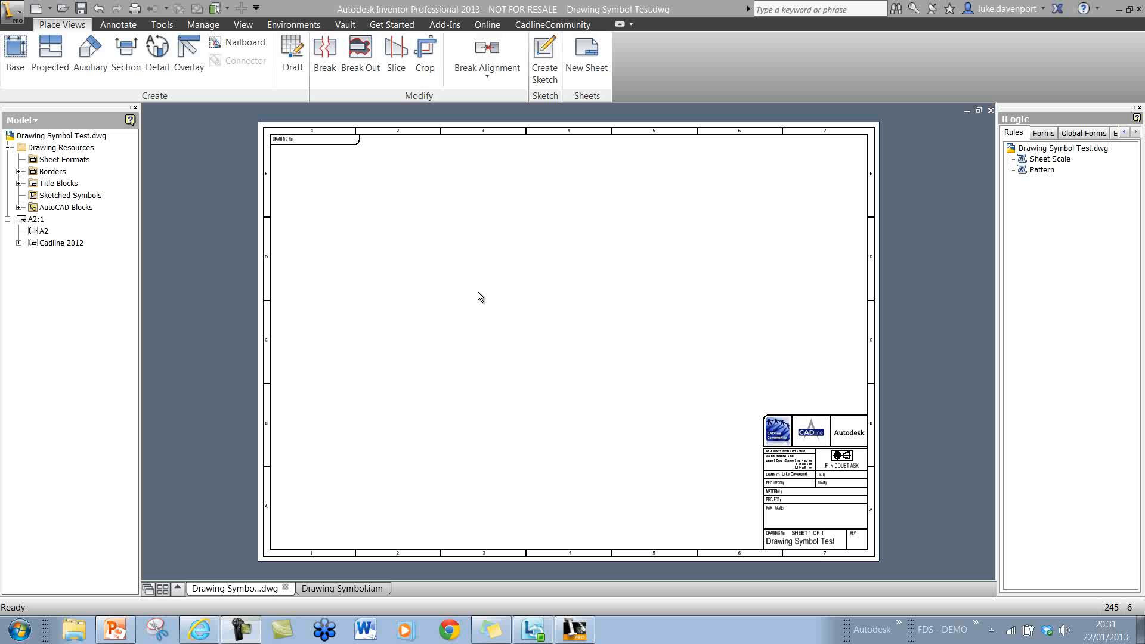
mouse_move(447, 297)
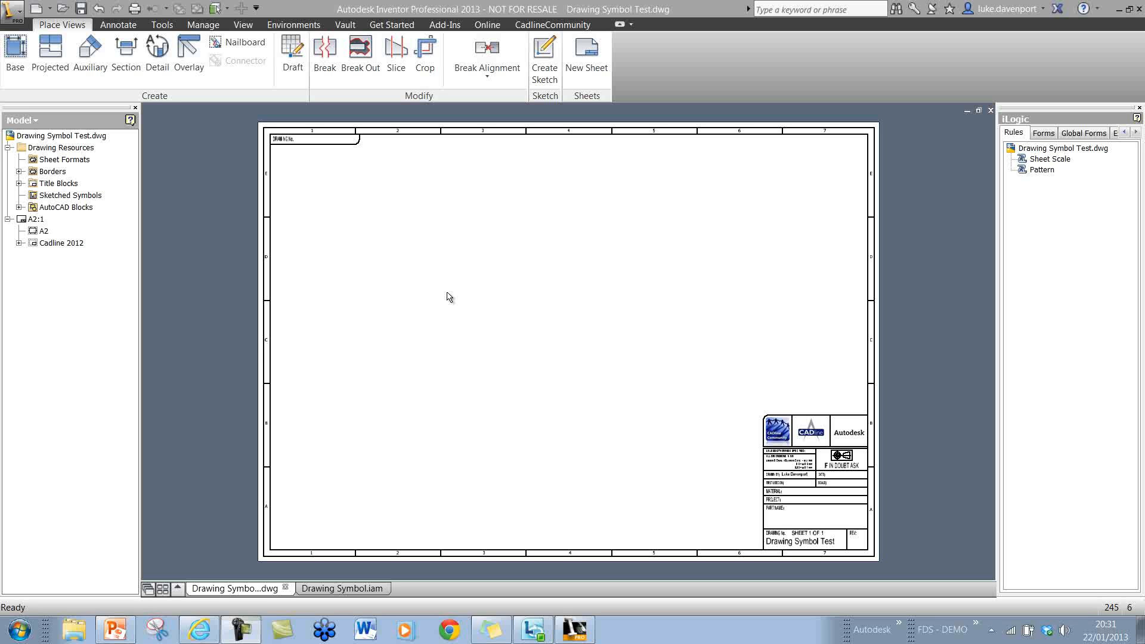
Place the front base view of Drawing Symbol.iam at 1:7 on the sheet
click(13, 51)
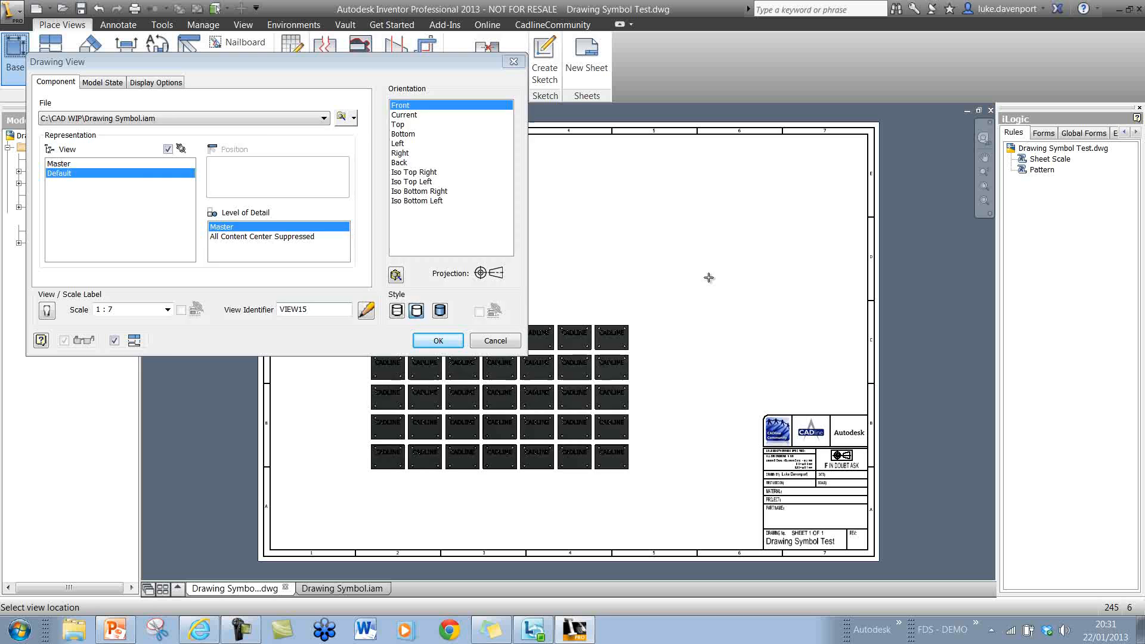
click(437, 339)
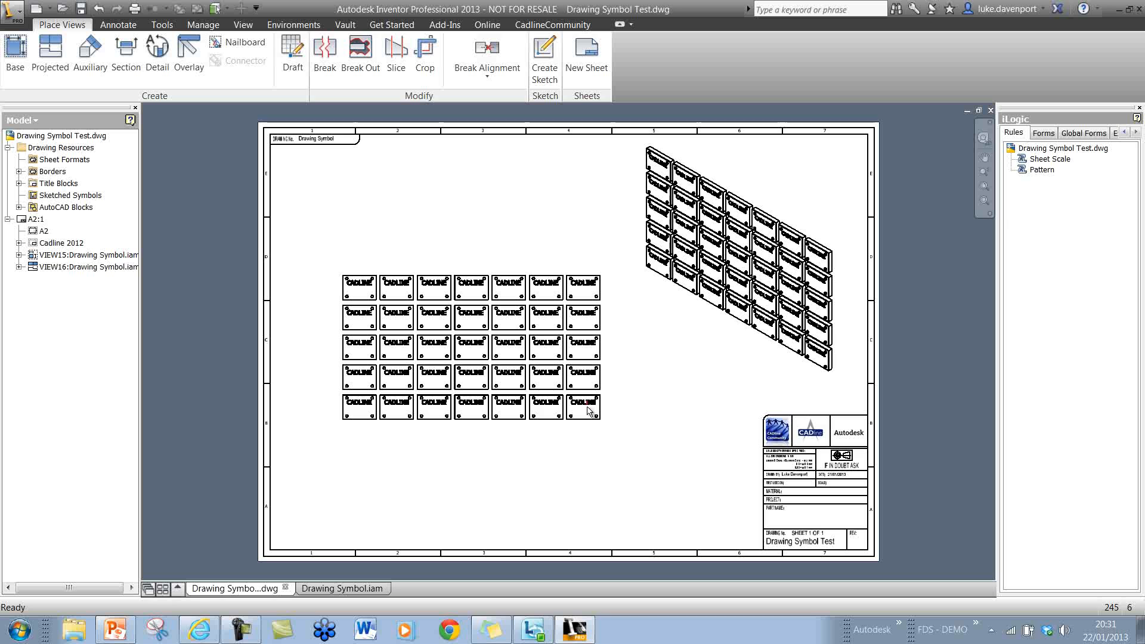
mouse_move(372, 317)
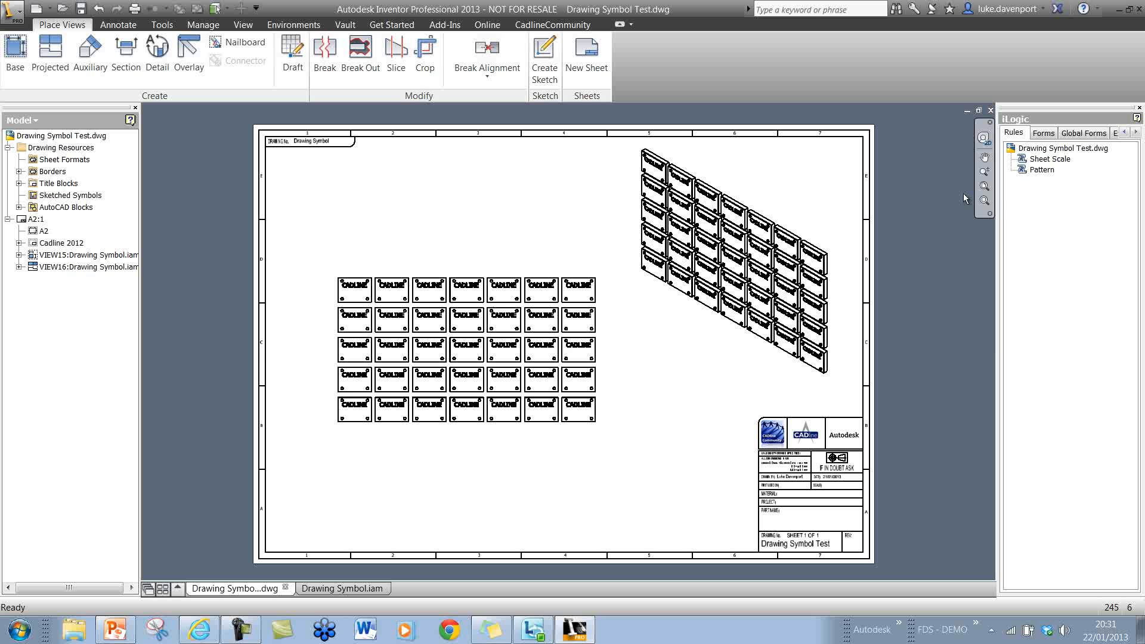
mouse_move(1002, 235)
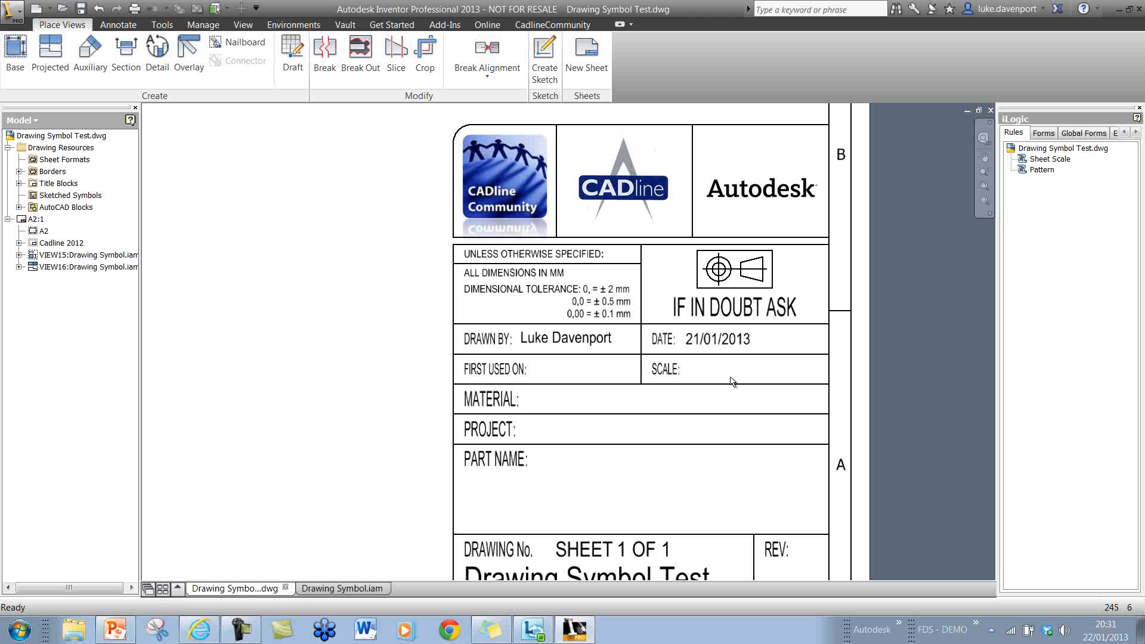
mouse_move(740, 385)
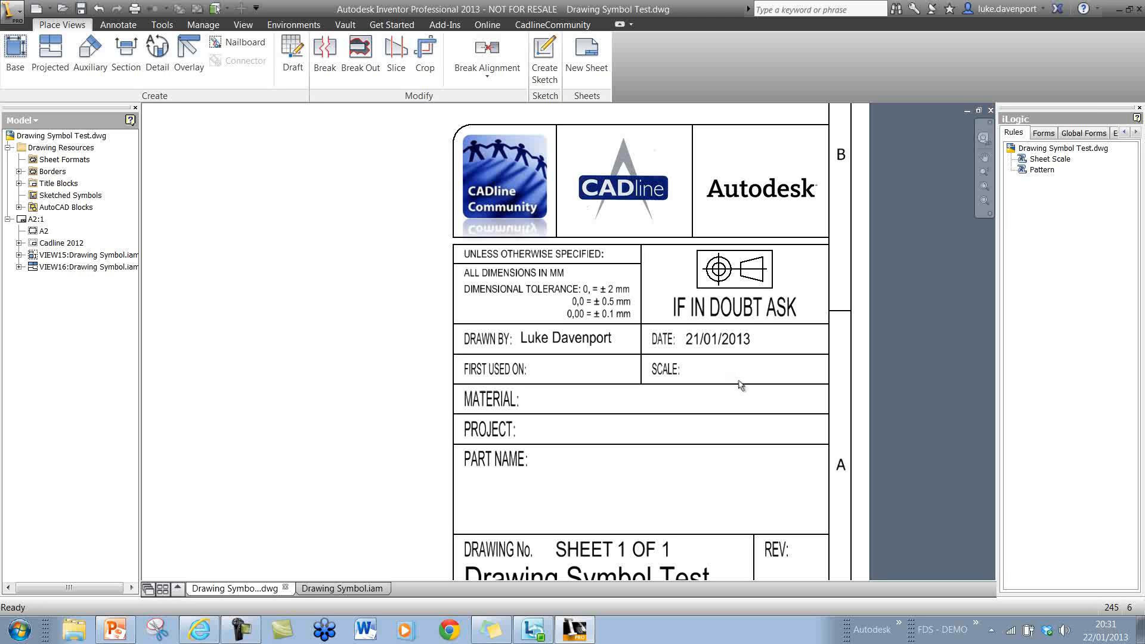
mouse_move(714, 402)
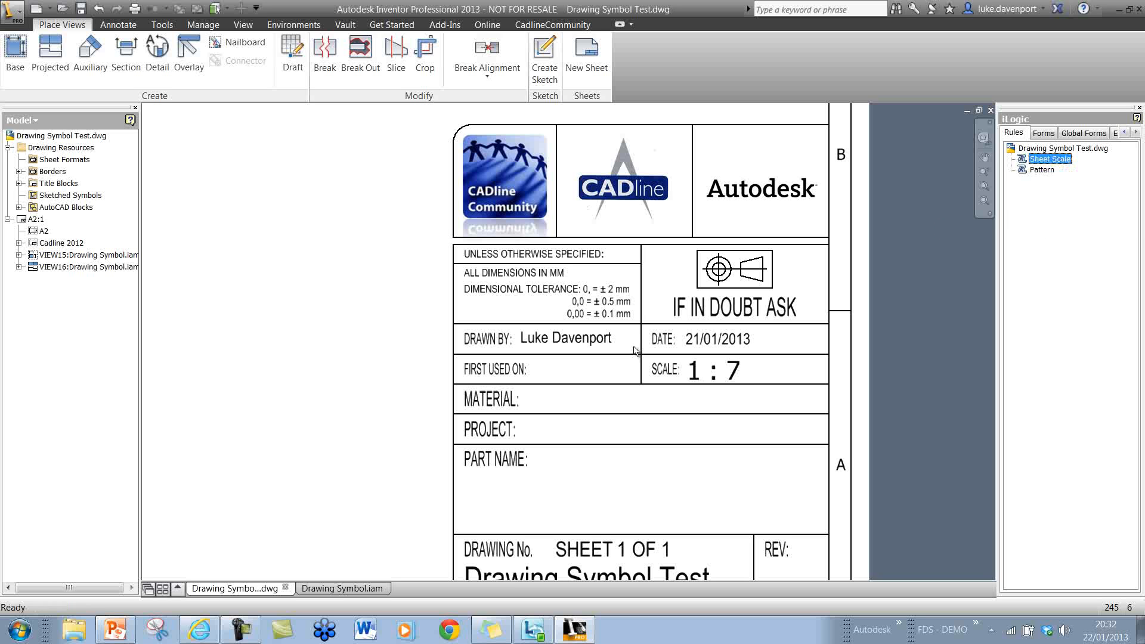
mouse_move(711, 385)
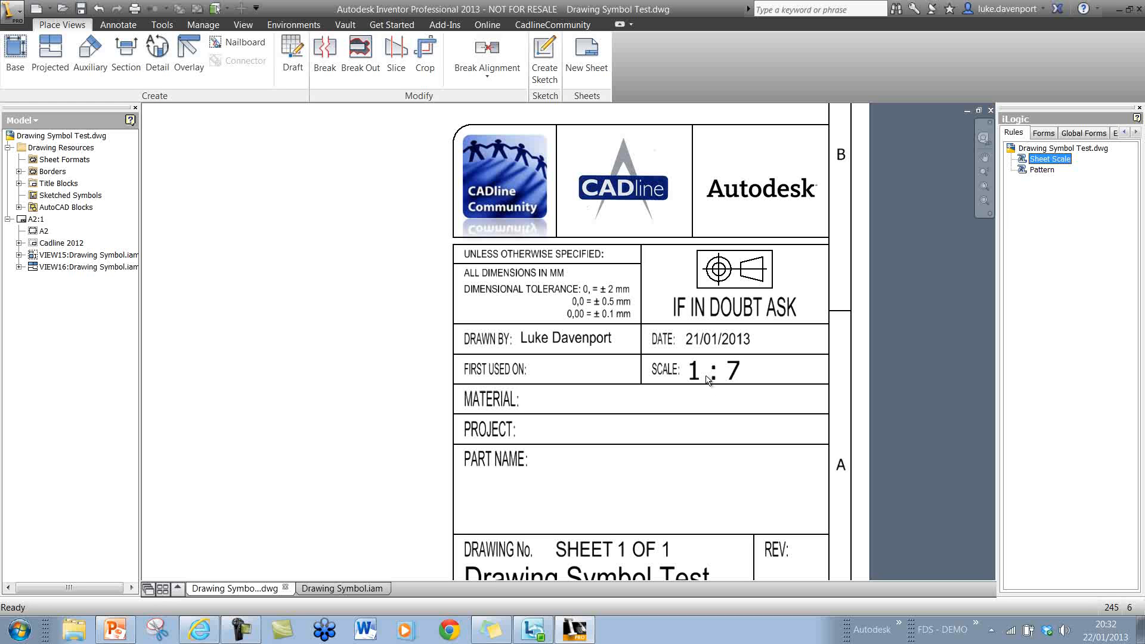
Bring up the drawing's iProperties from the browser
click(60, 136)
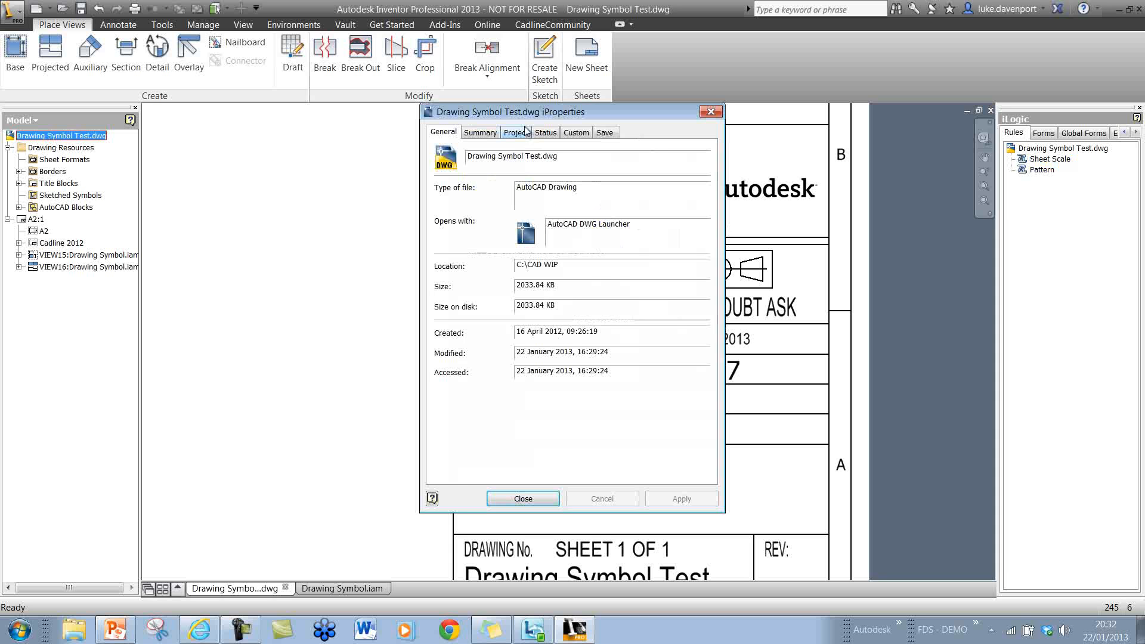
Check the custom Scale 1 property reads 1 : 7 and close iProperties
click(576, 132)
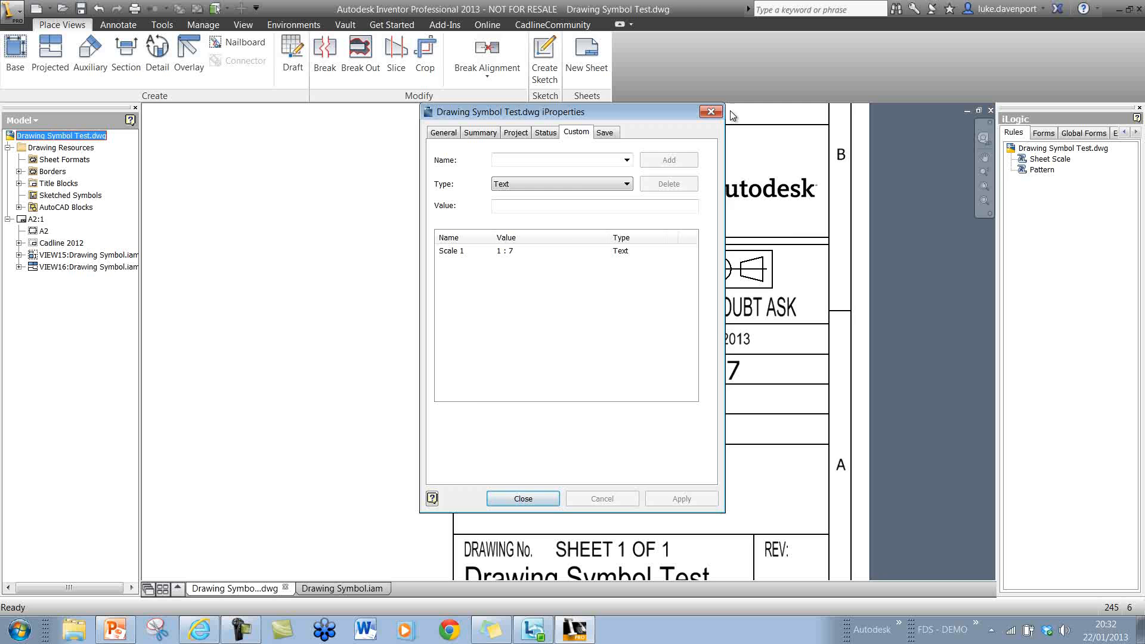
click(522, 498)
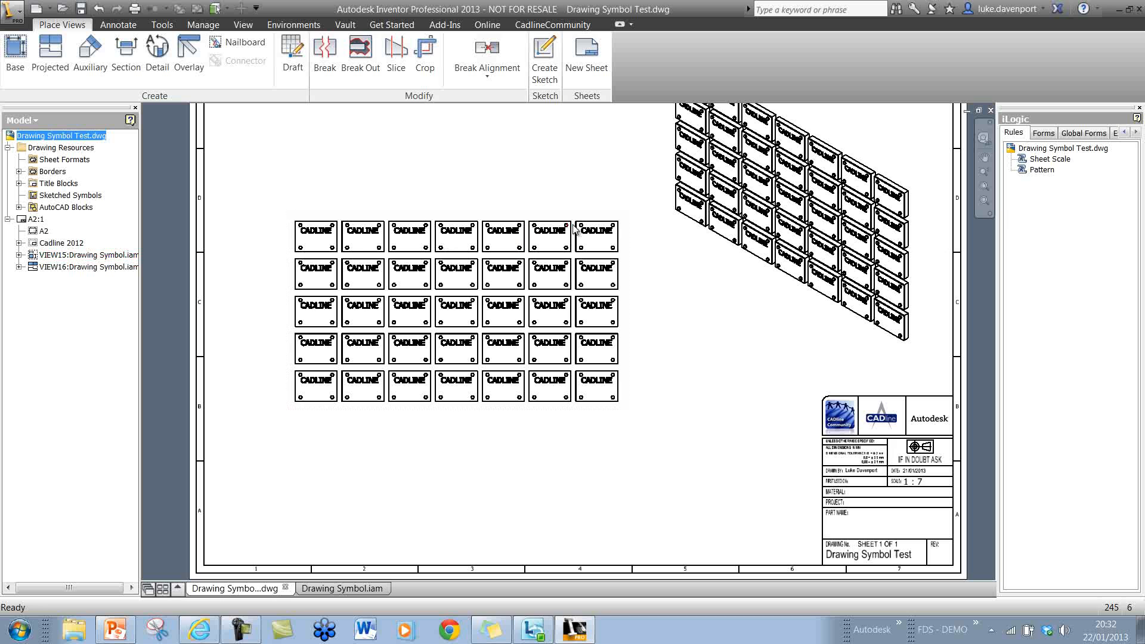
mouse_move(730, 383)
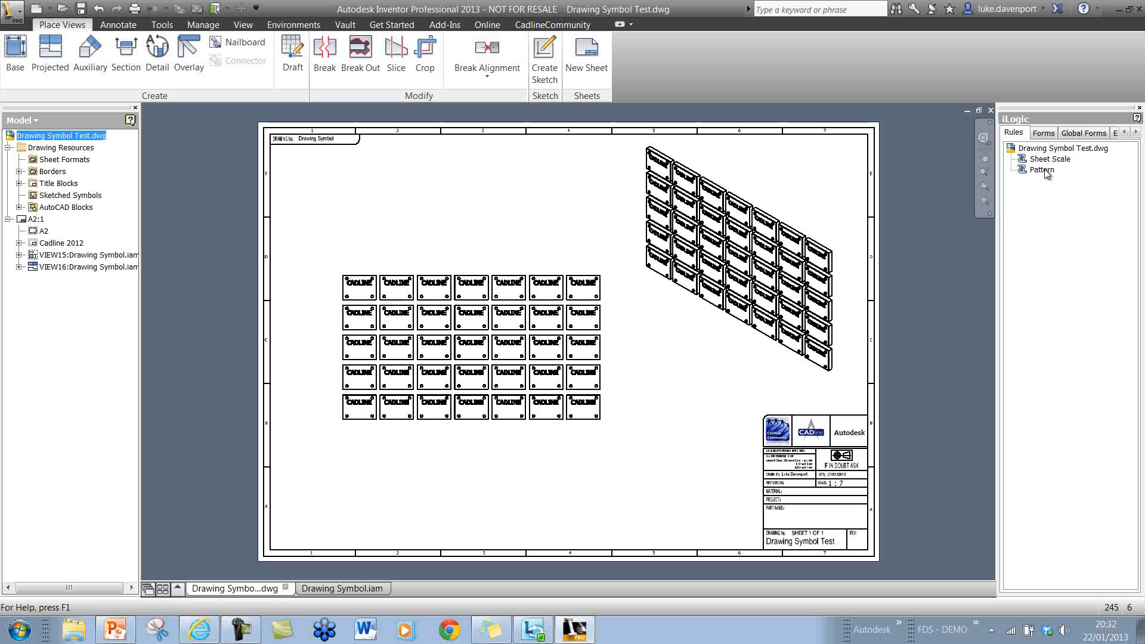
Run the Pattern iLogic rule, accepting the row count and entering 7 columns
right_click(1036, 169)
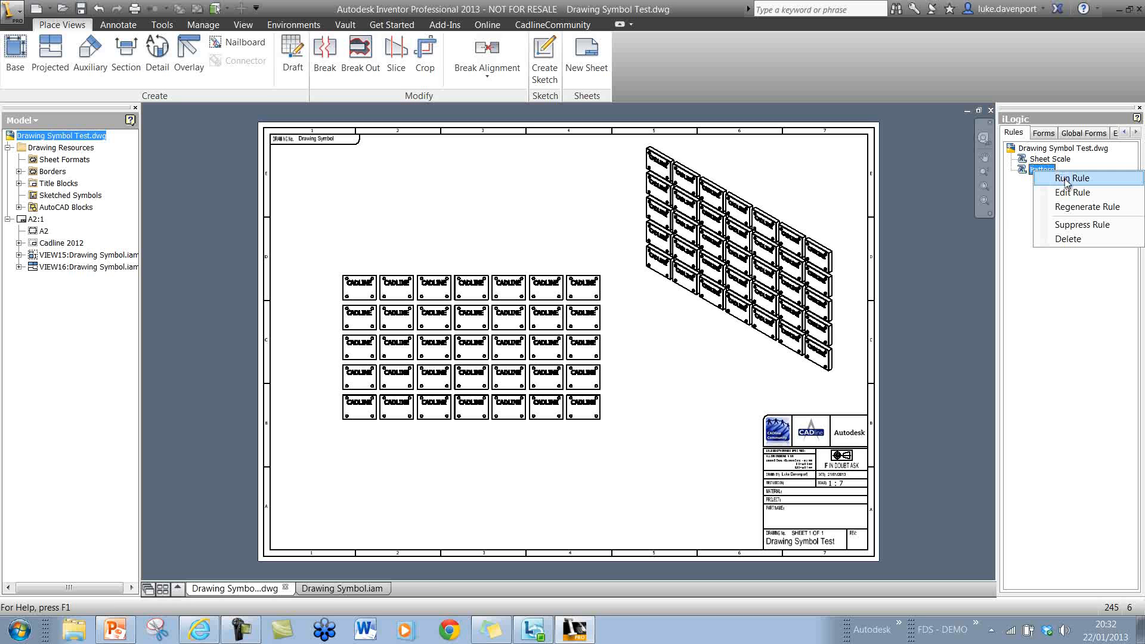
click(1073, 177)
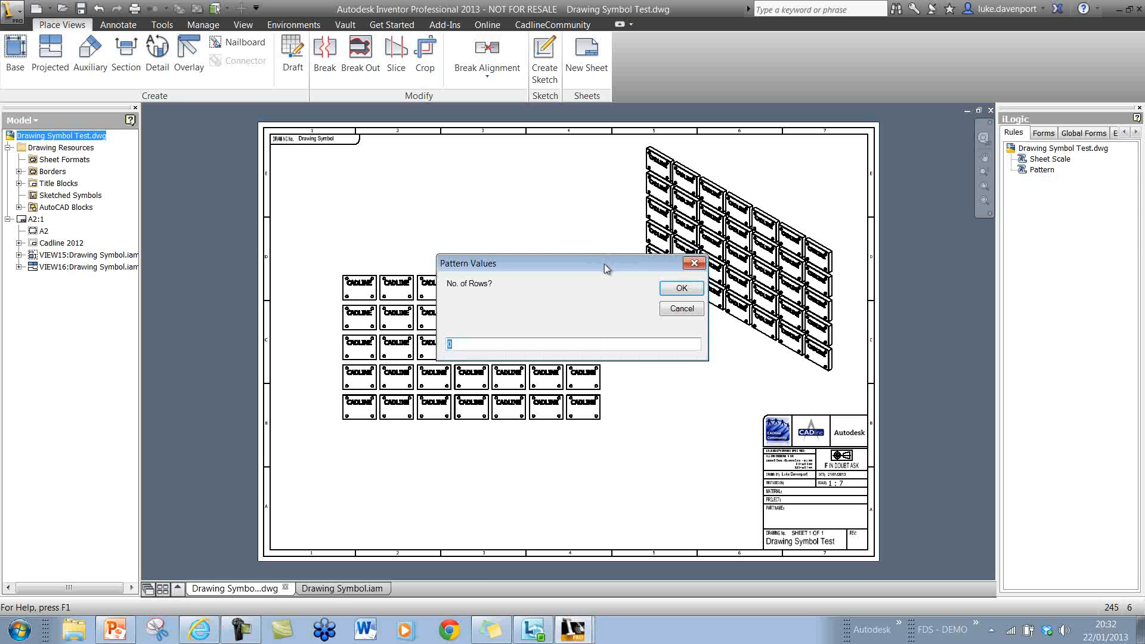
drag(605, 263, 477, 160)
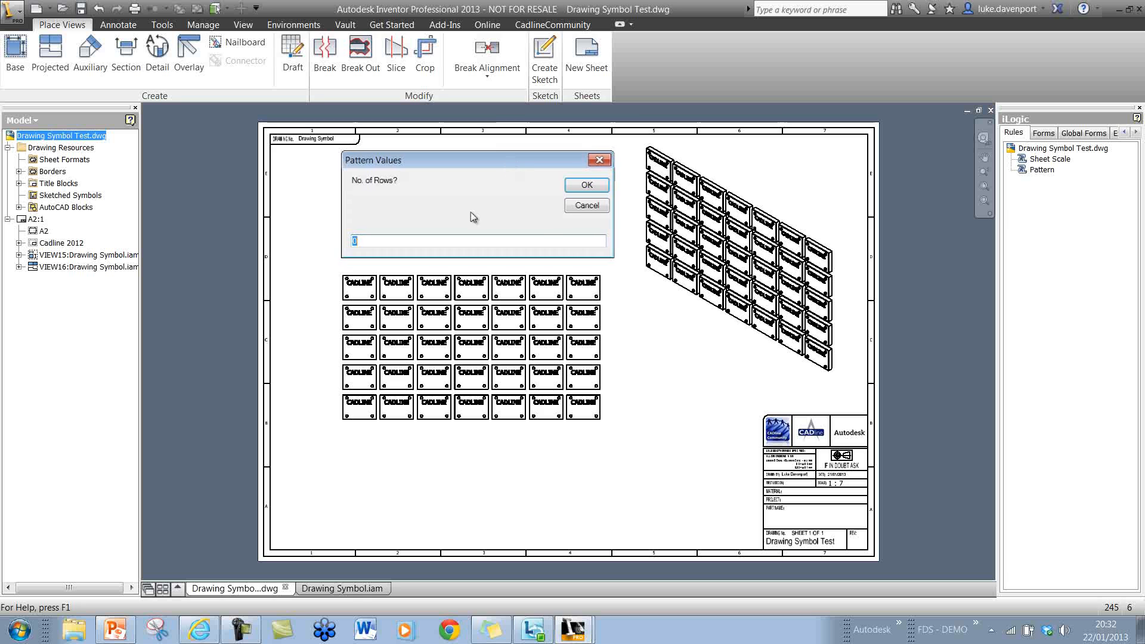
mouse_move(357, 292)
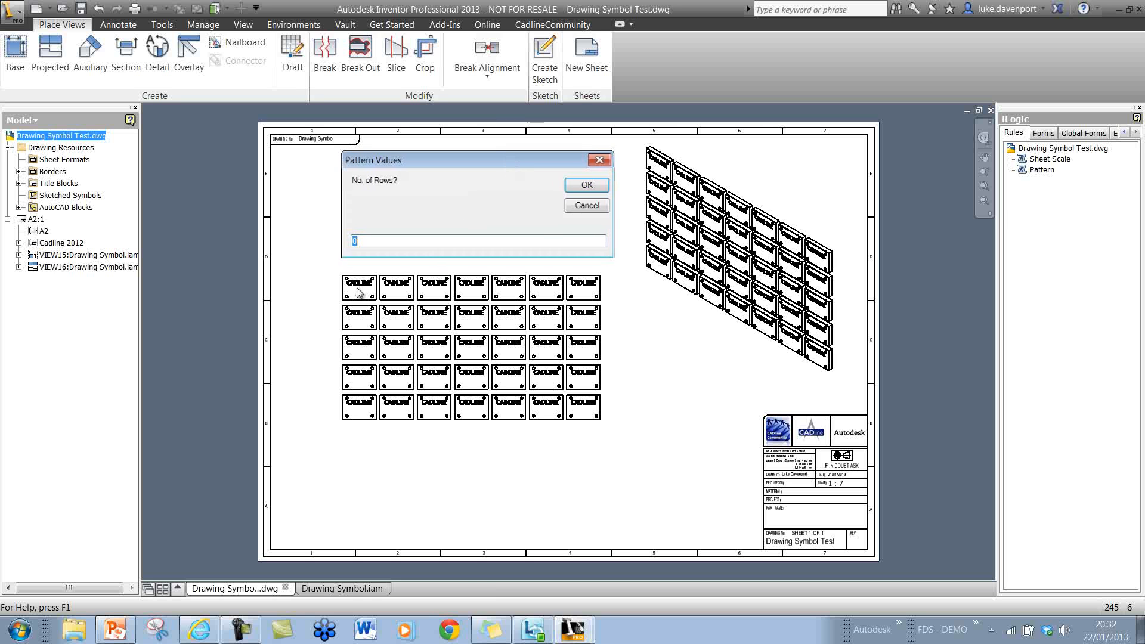
mouse_move(368, 378)
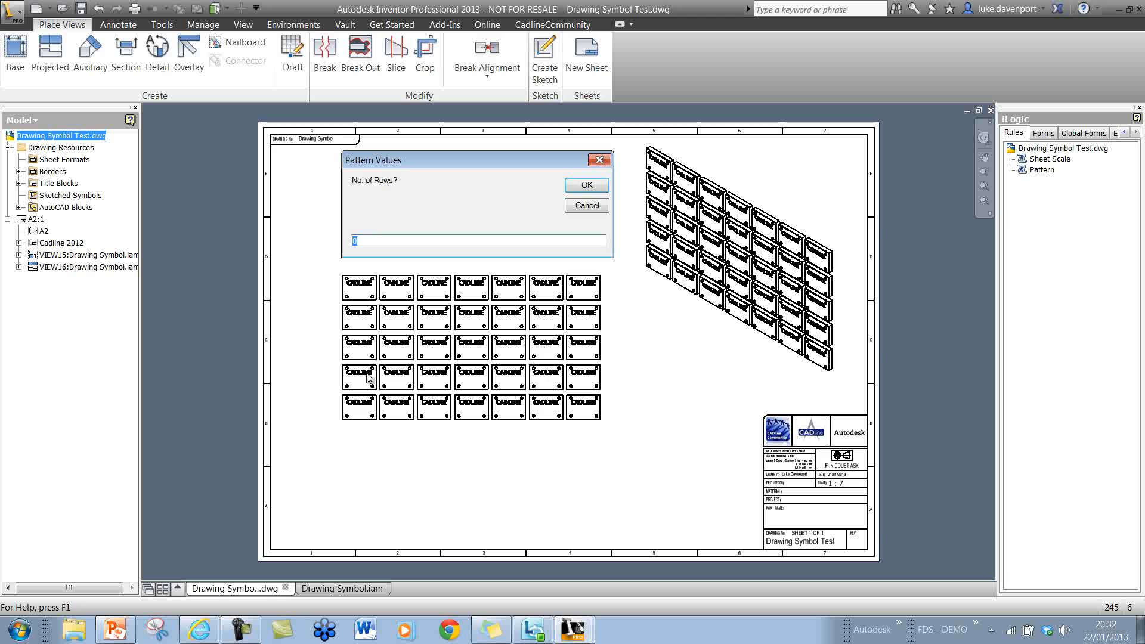
click(586, 184)
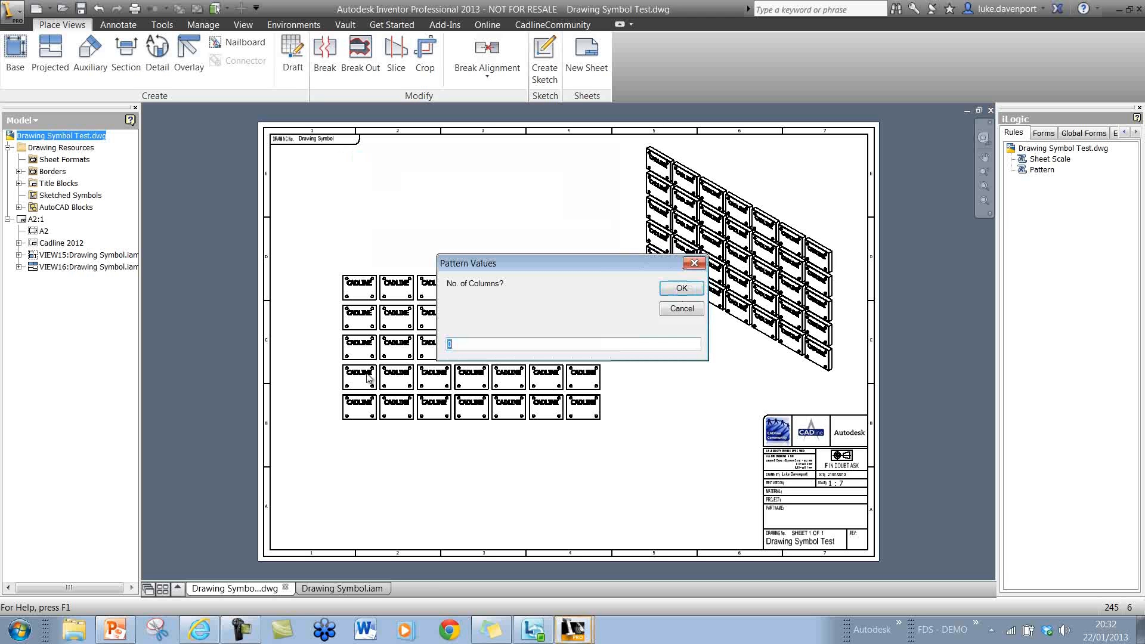
text(7)
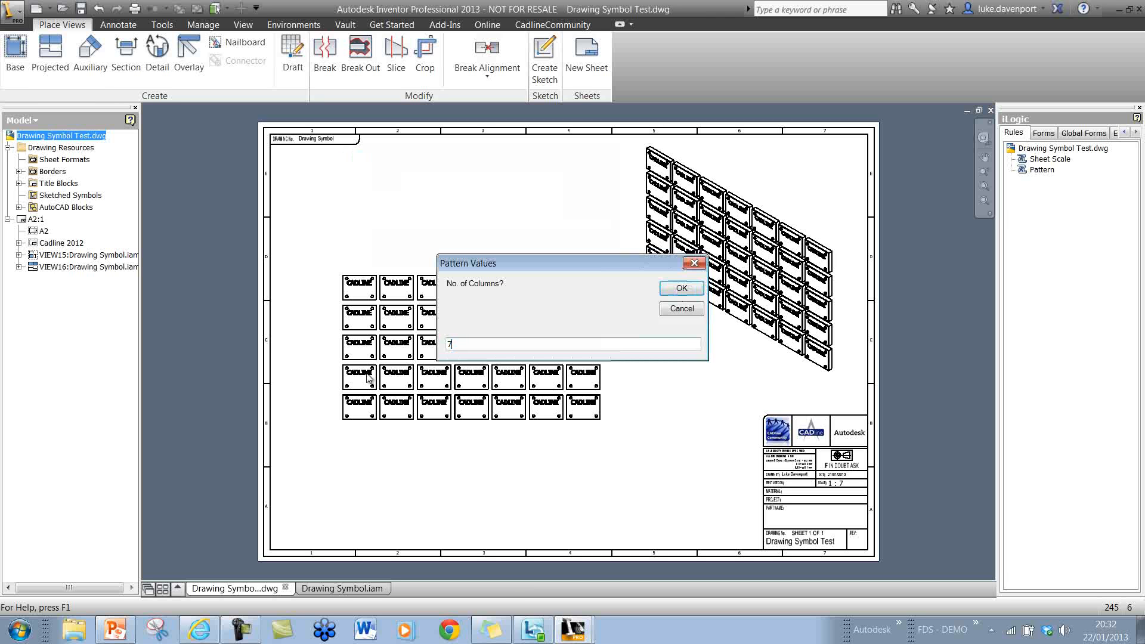
click(679, 287)
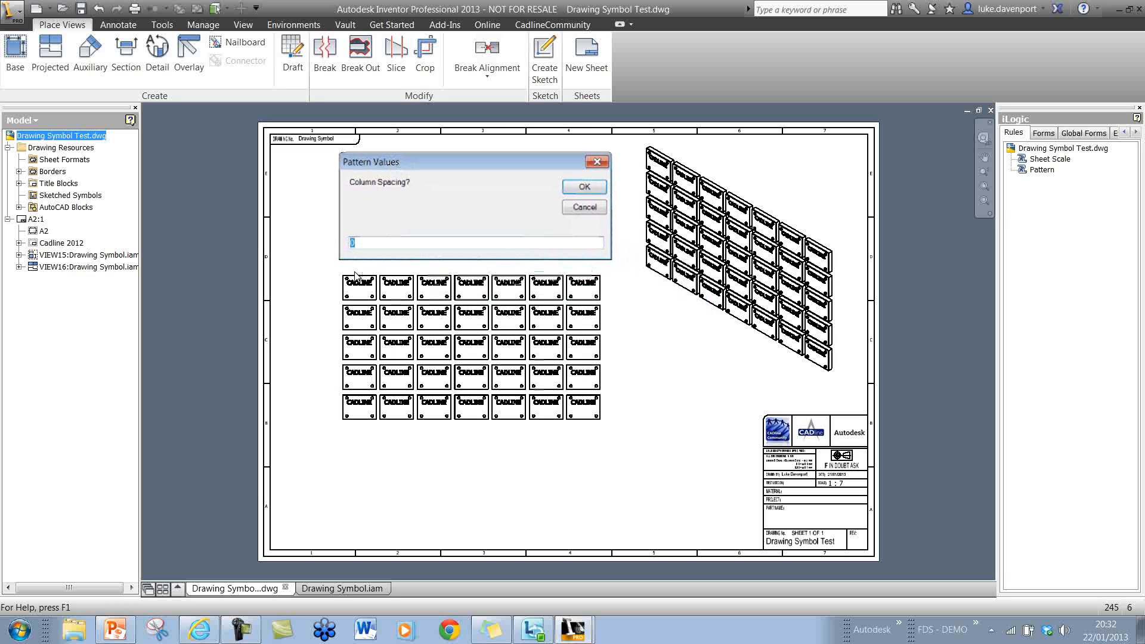
mouse_move(470, 293)
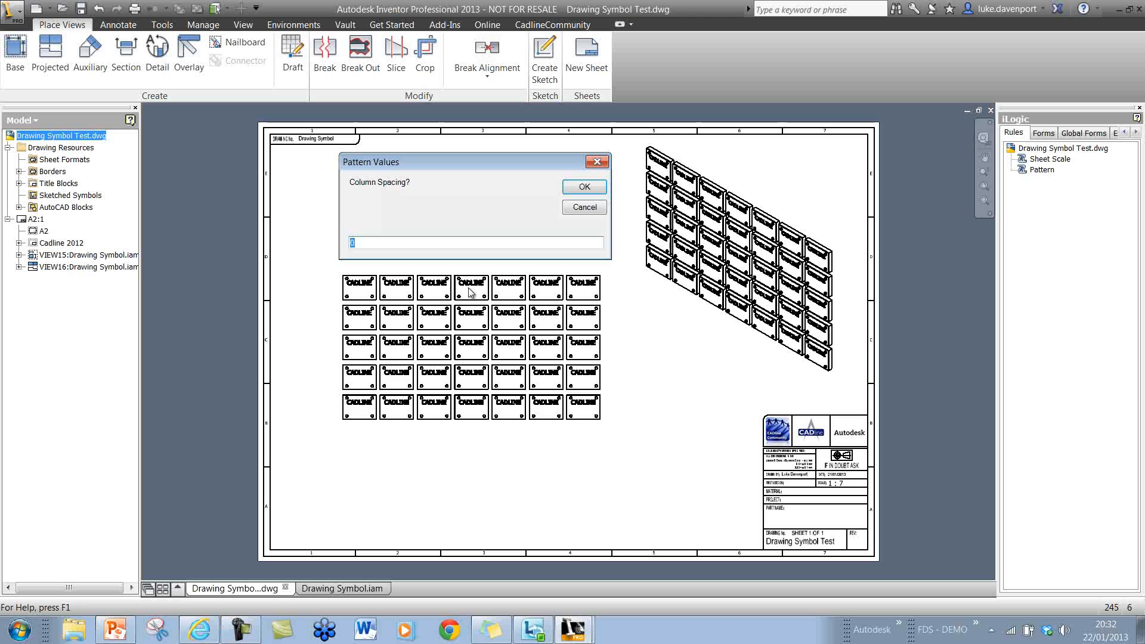
Enter column spacing 2 and row spacing 200 in the Pattern prompts
text(2)
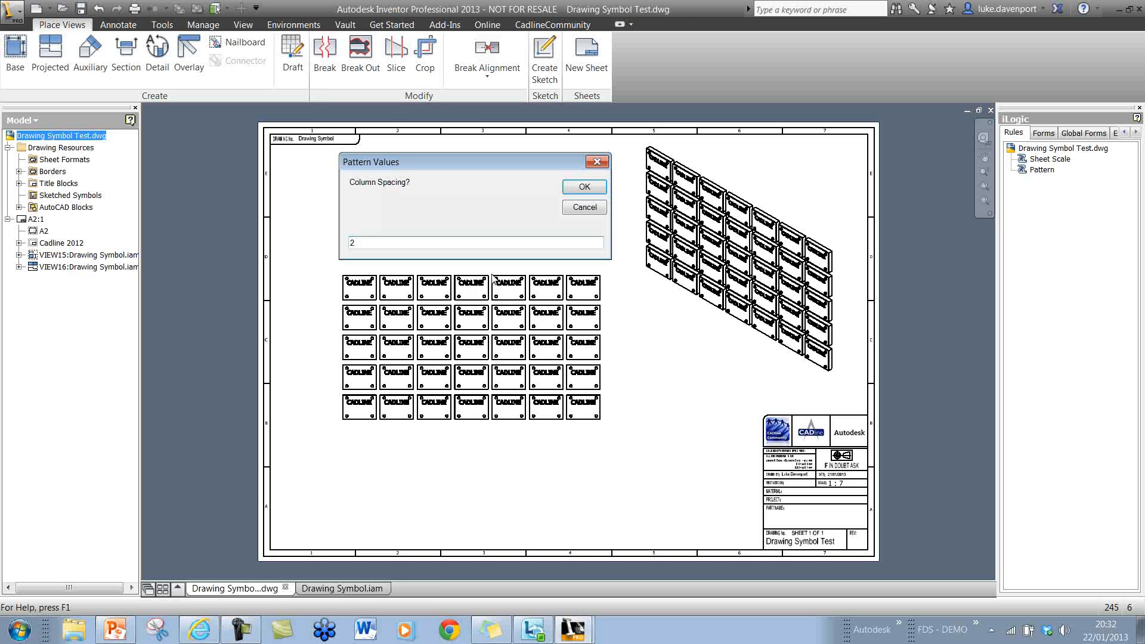
click(583, 186)
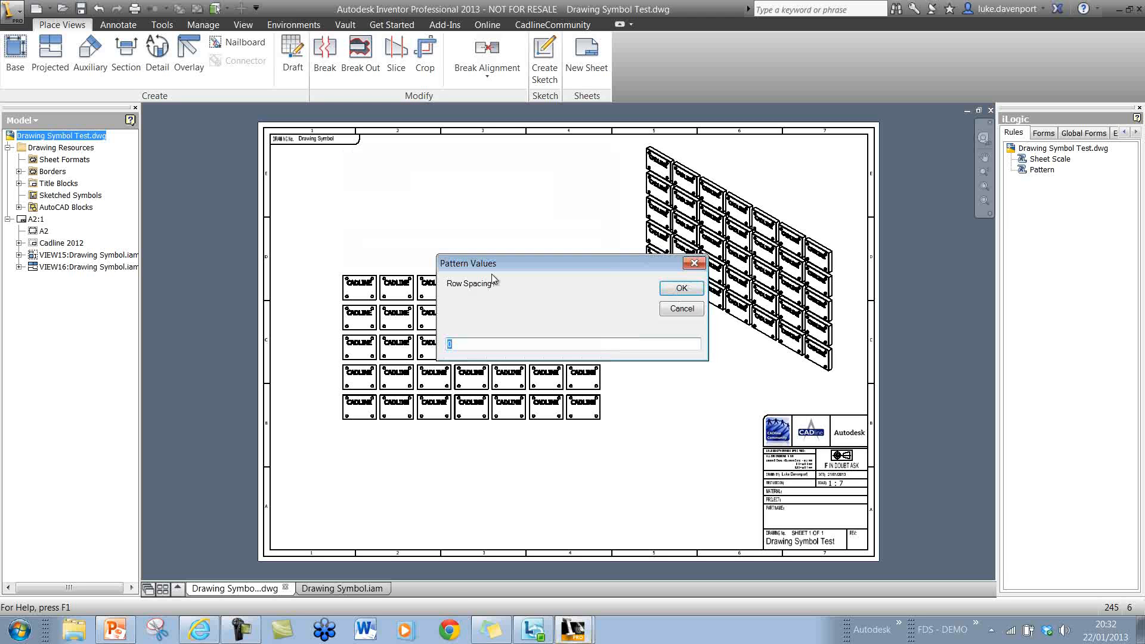
text(200)
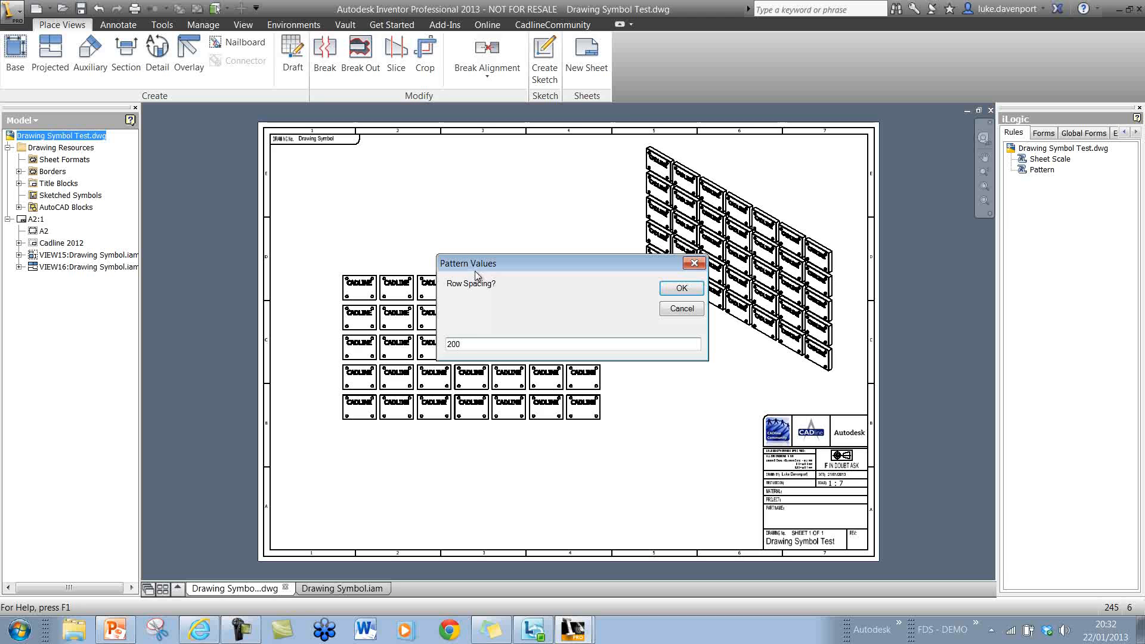
mouse_move(358, 401)
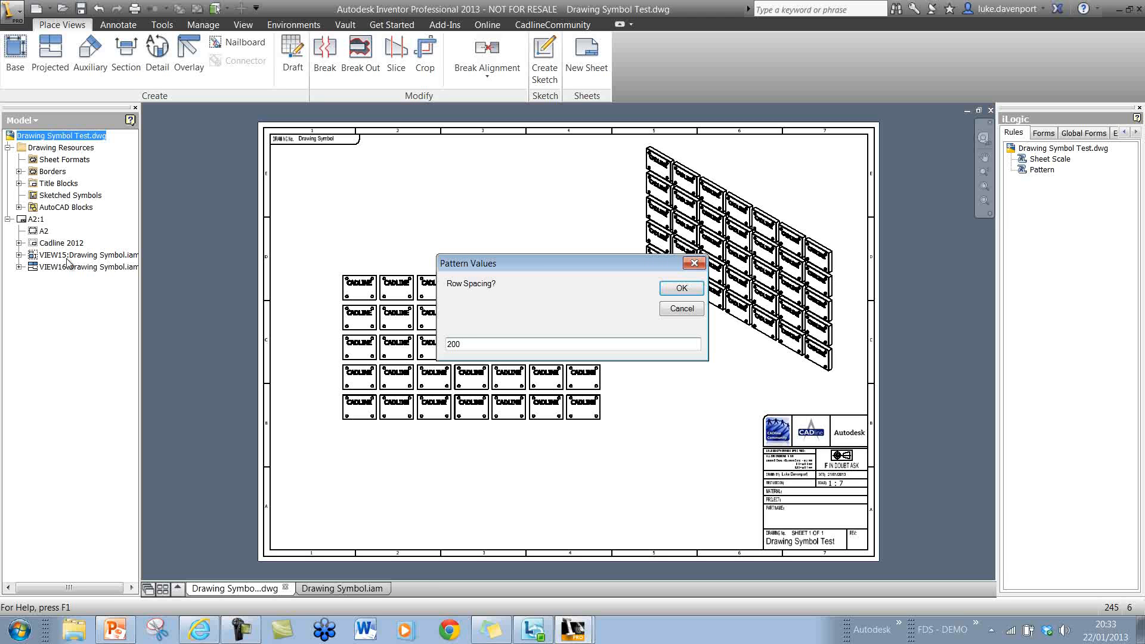
mouse_move(62, 276)
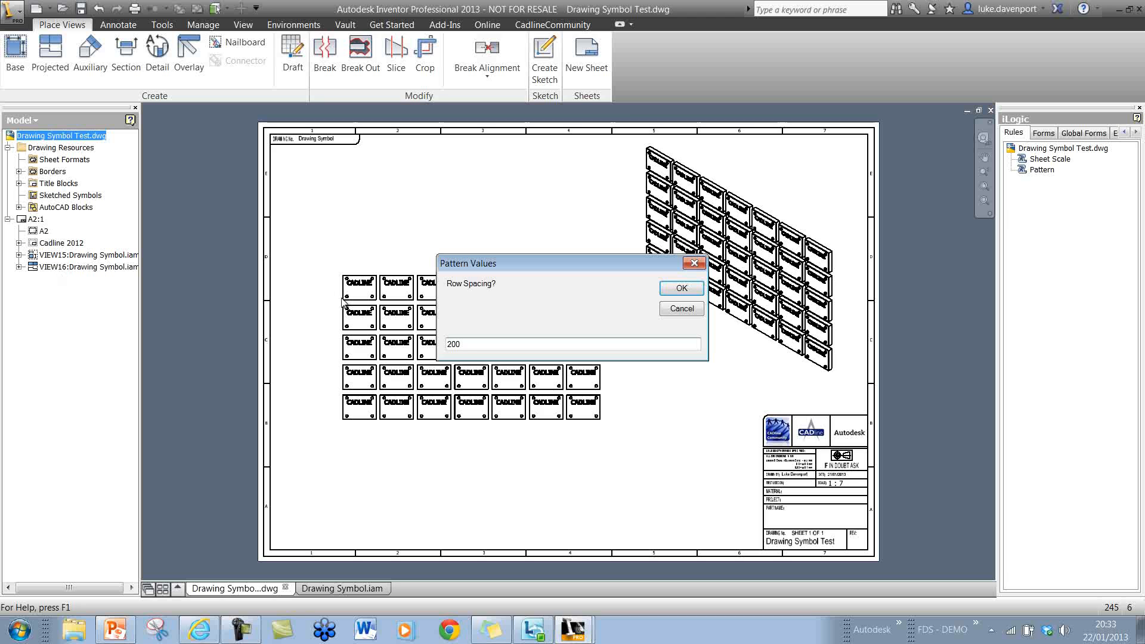
mouse_move(385, 271)
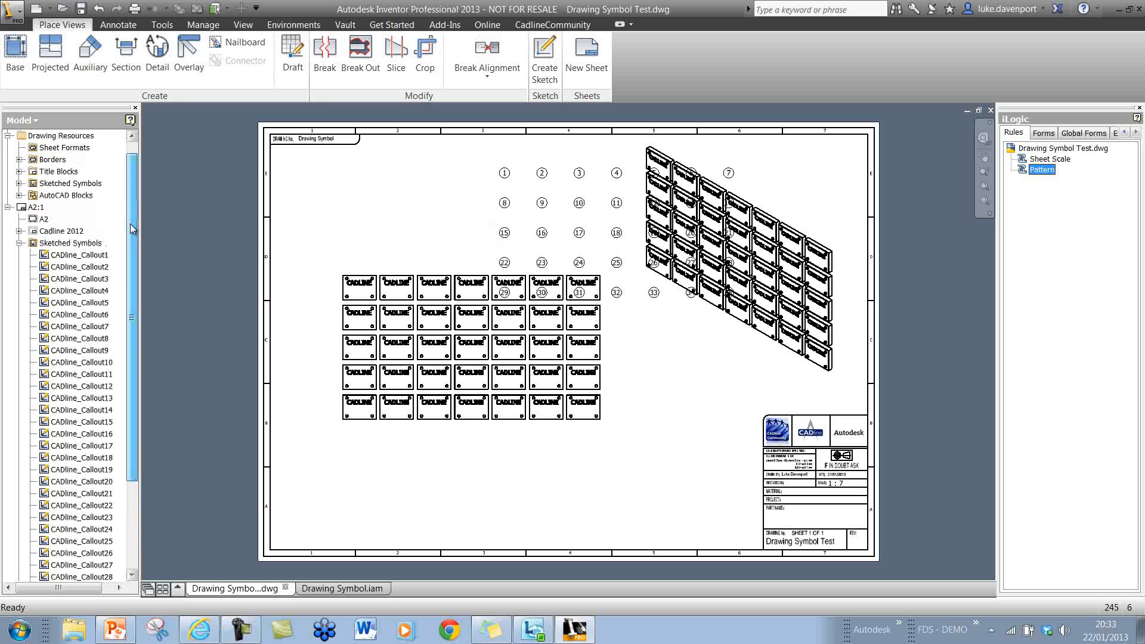
scroll(down, 3)
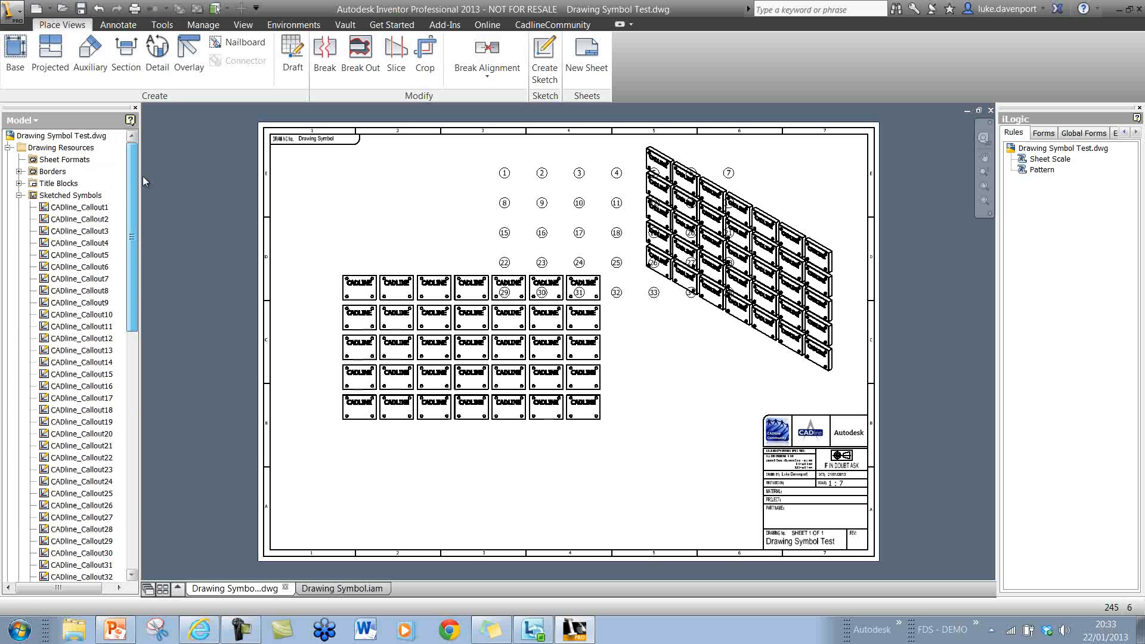
scroll(down, 3)
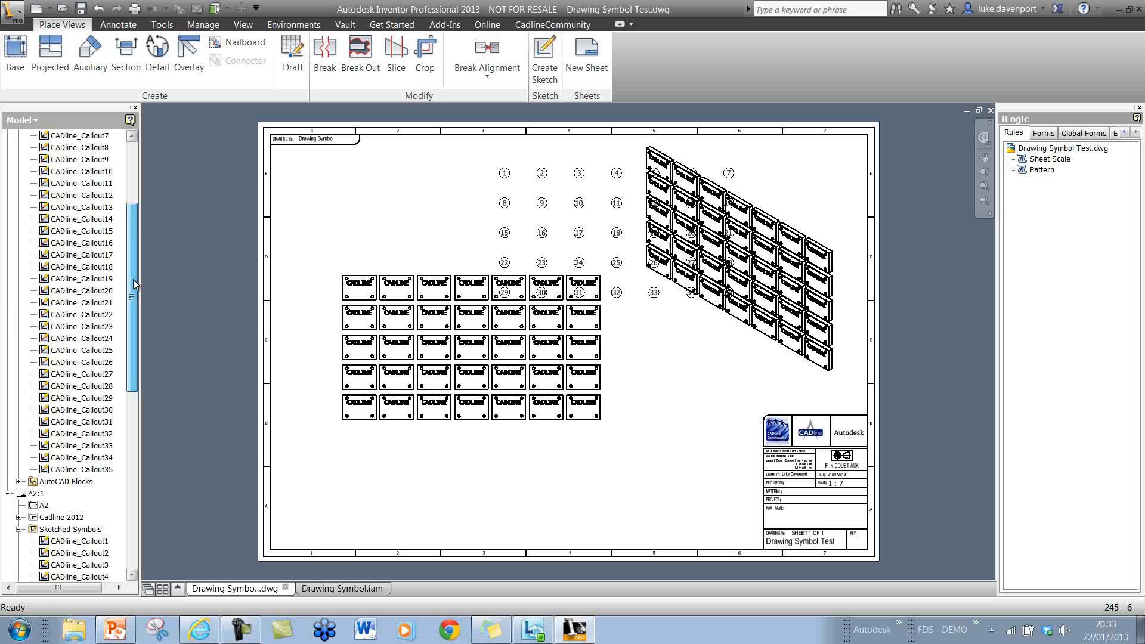
scroll(down, 3)
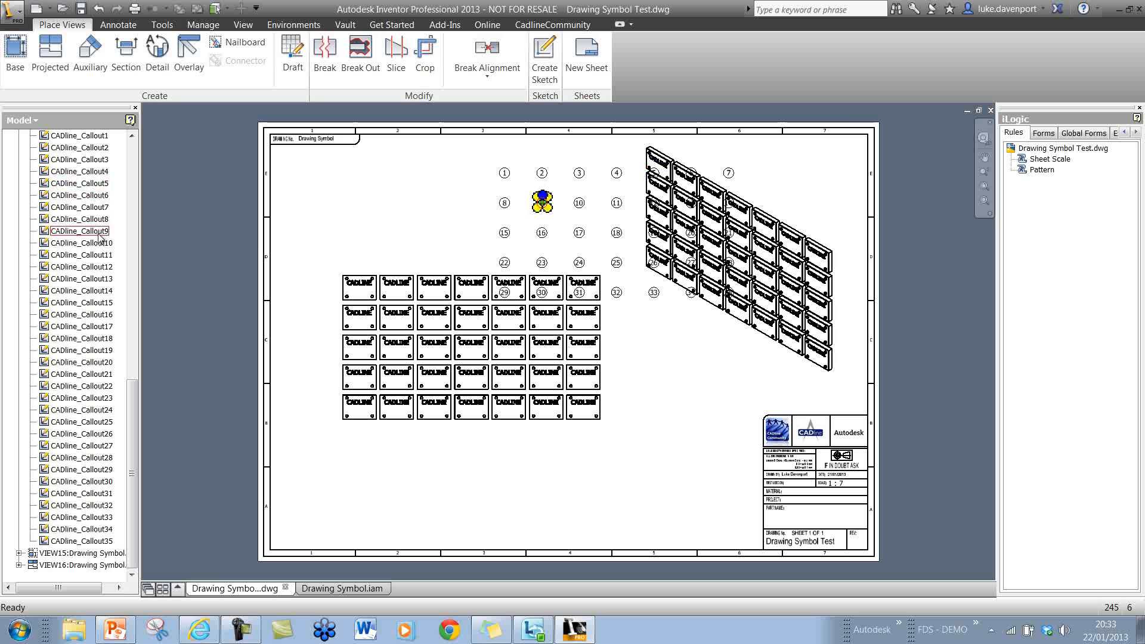
click(77, 327)
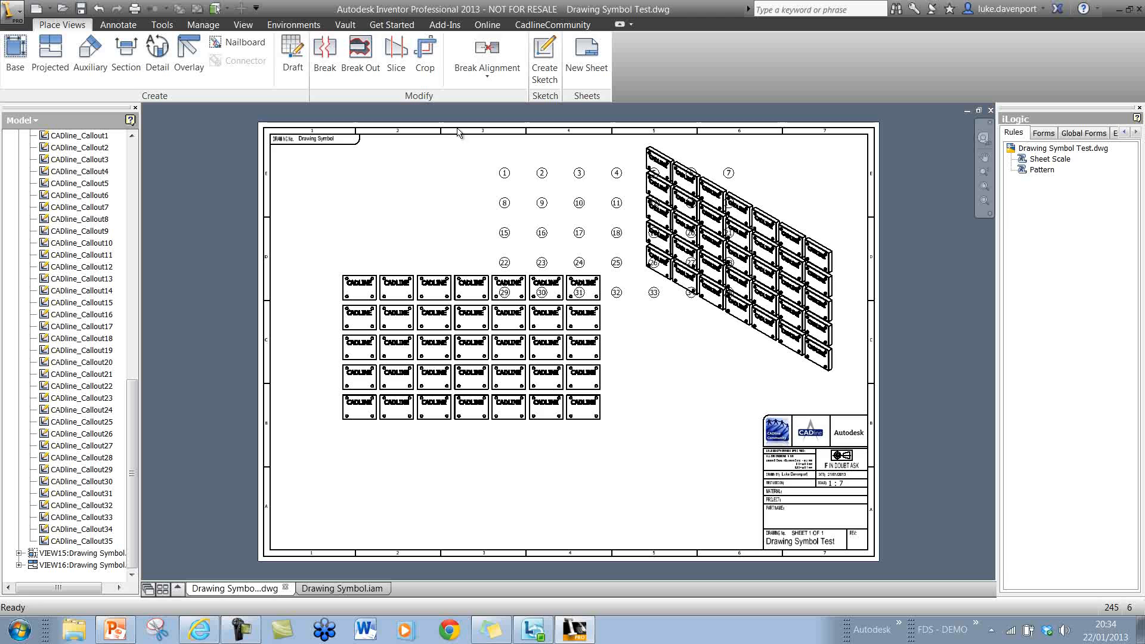
mouse_move(485, 172)
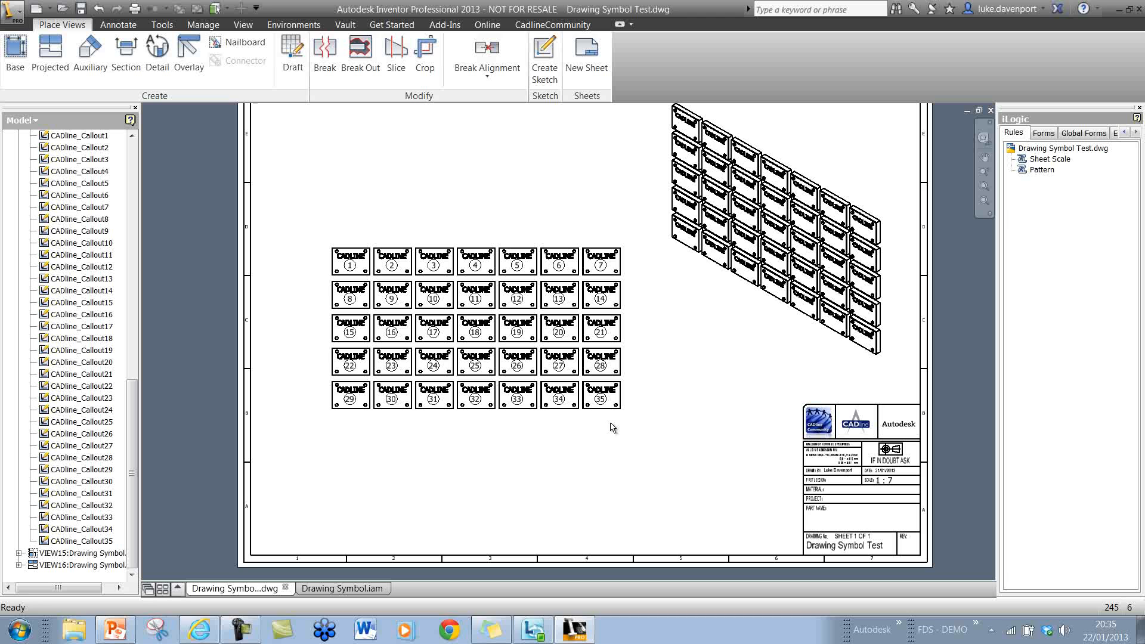
mouse_move(686, 400)
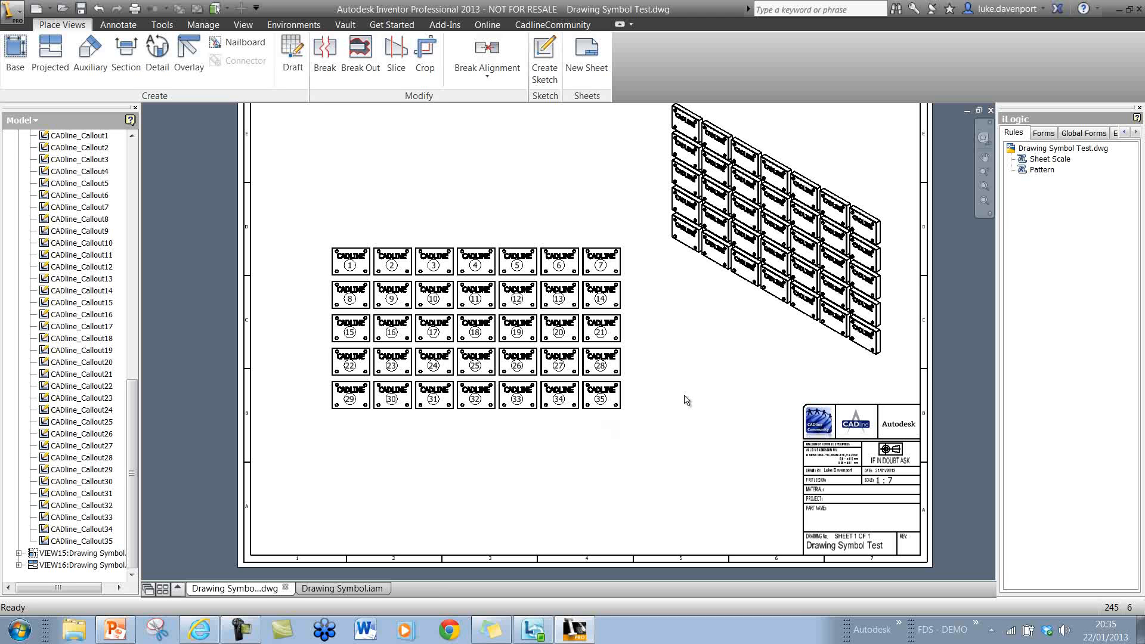
mouse_move(596, 174)
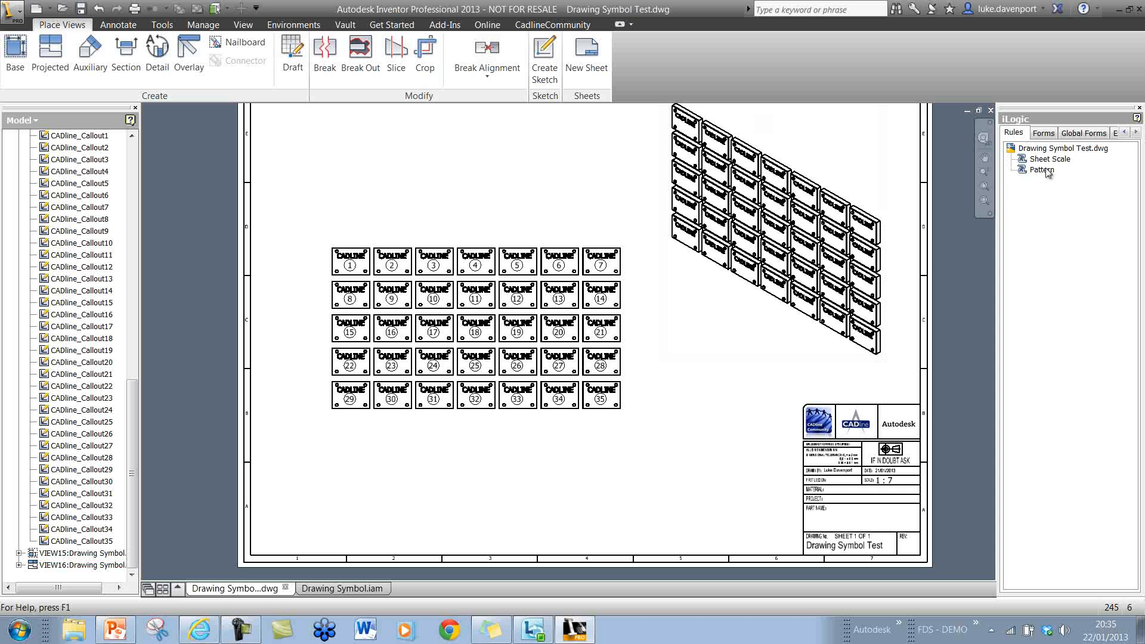
right_click(1038, 170)
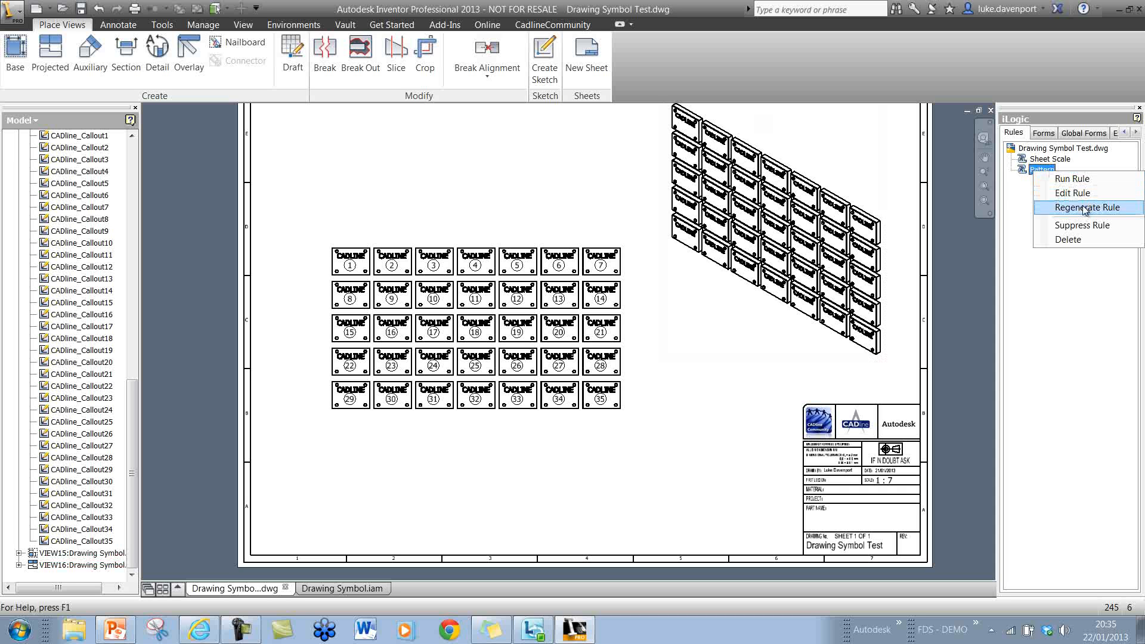
click(1088, 208)
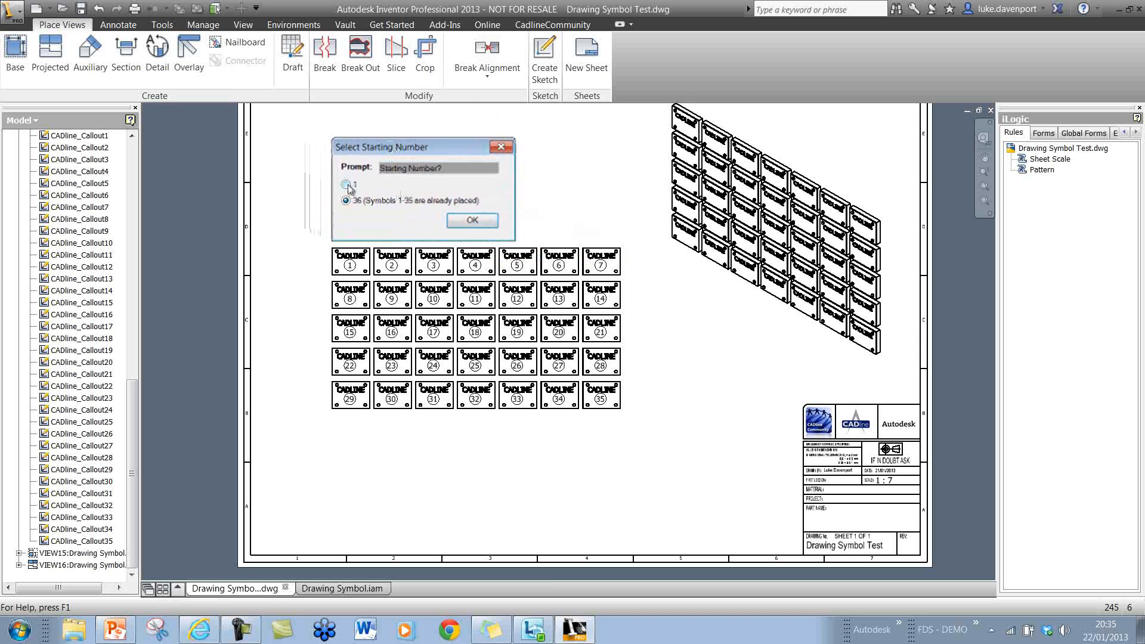
click(346, 202)
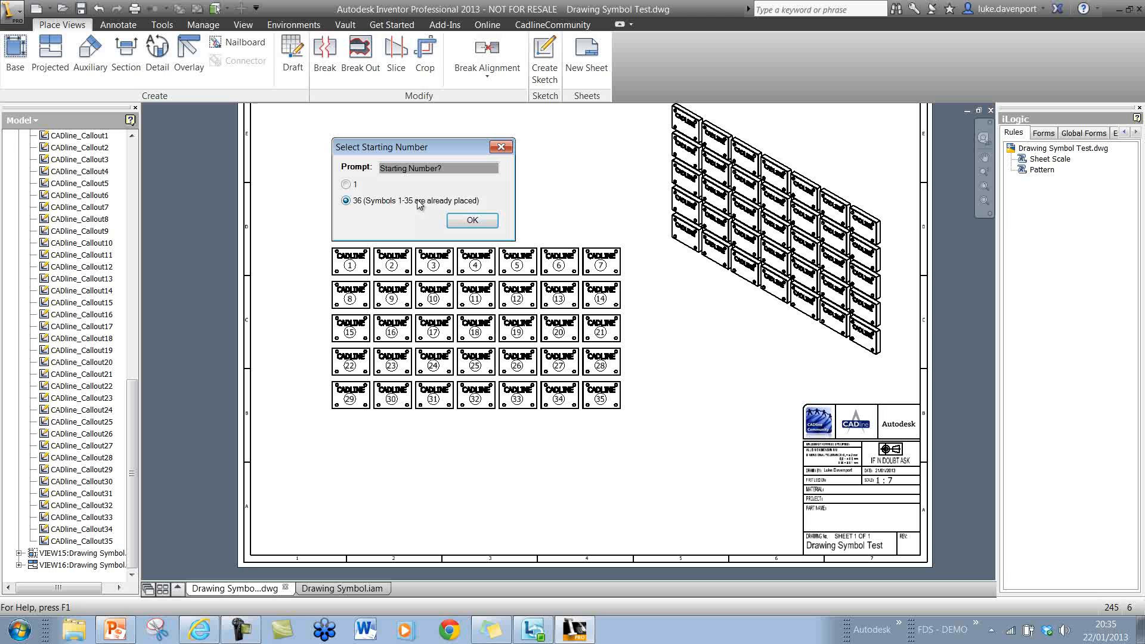
click(345, 184)
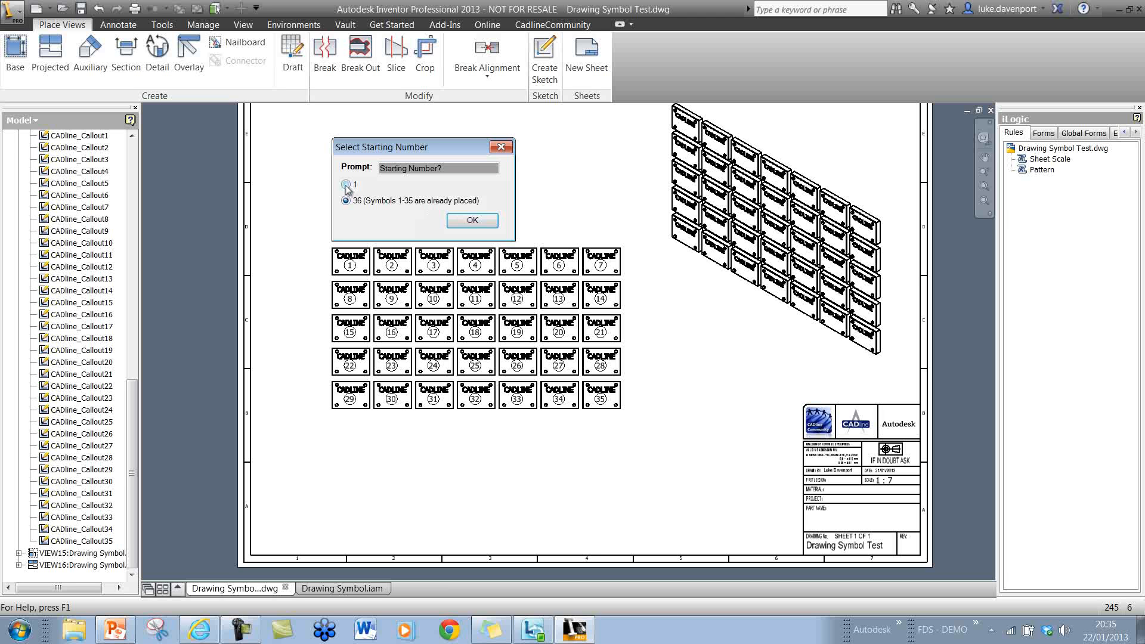
click(345, 201)
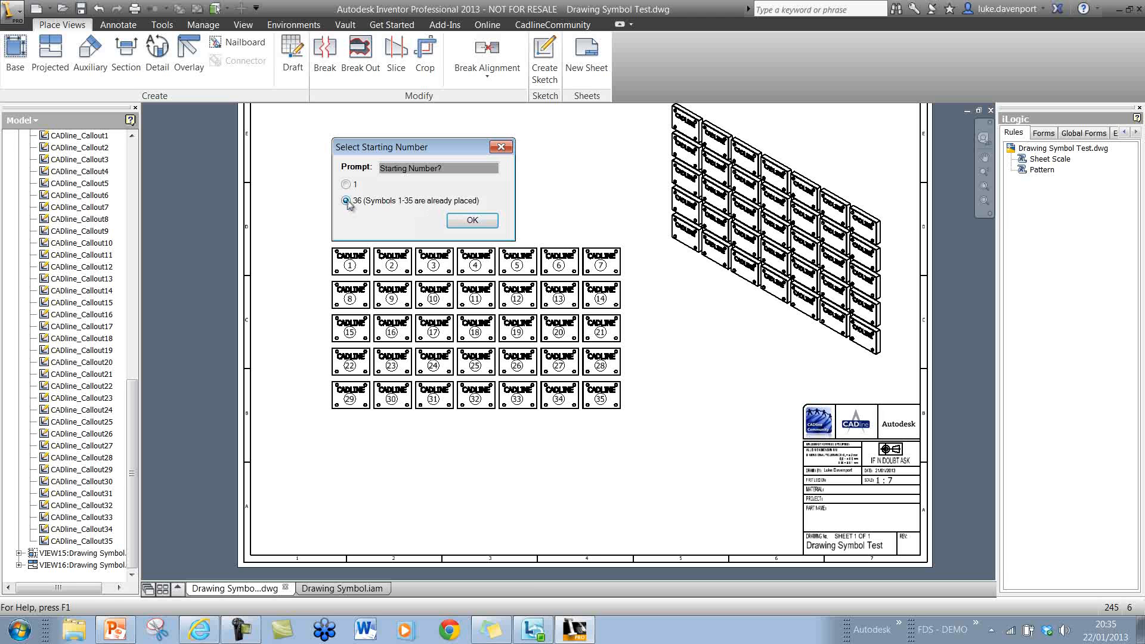
click(471, 220)
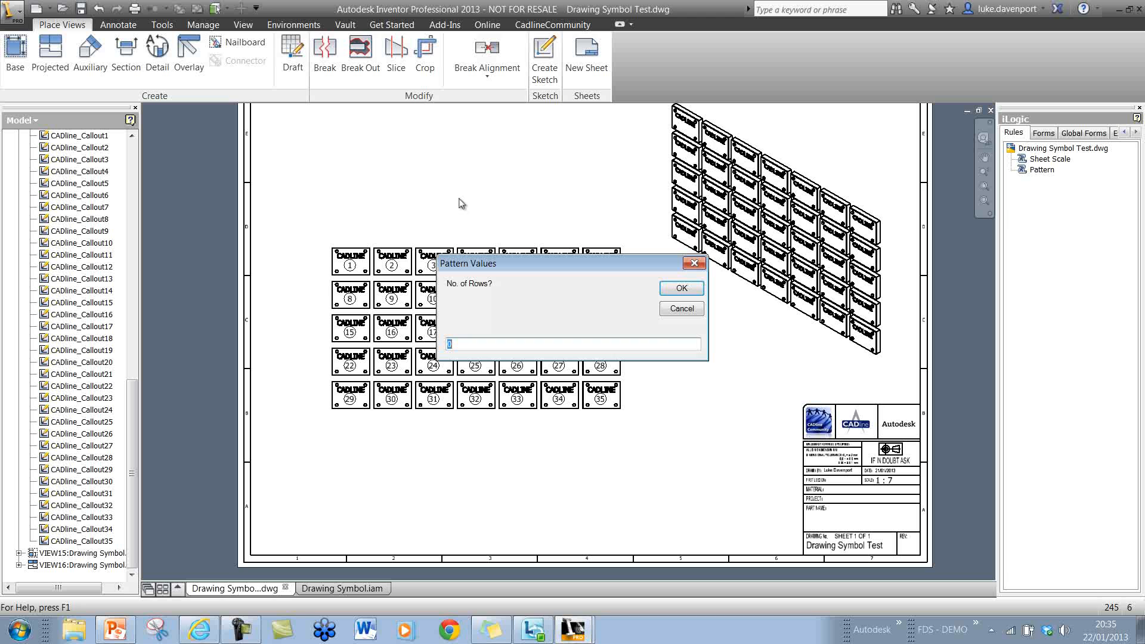
click(680, 288)
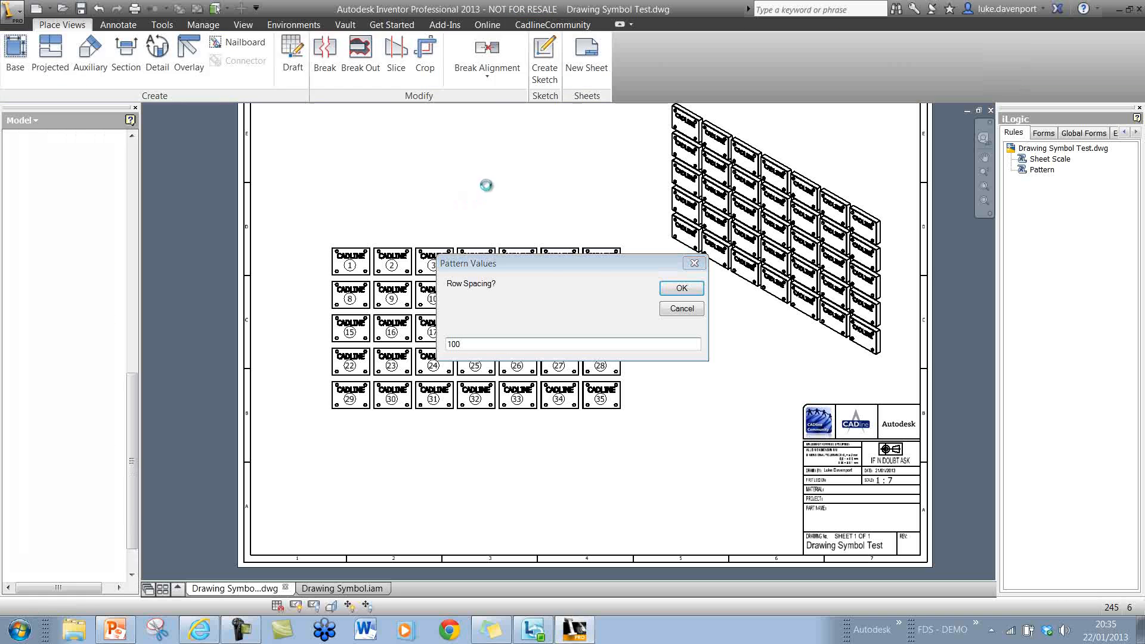
click(679, 288)
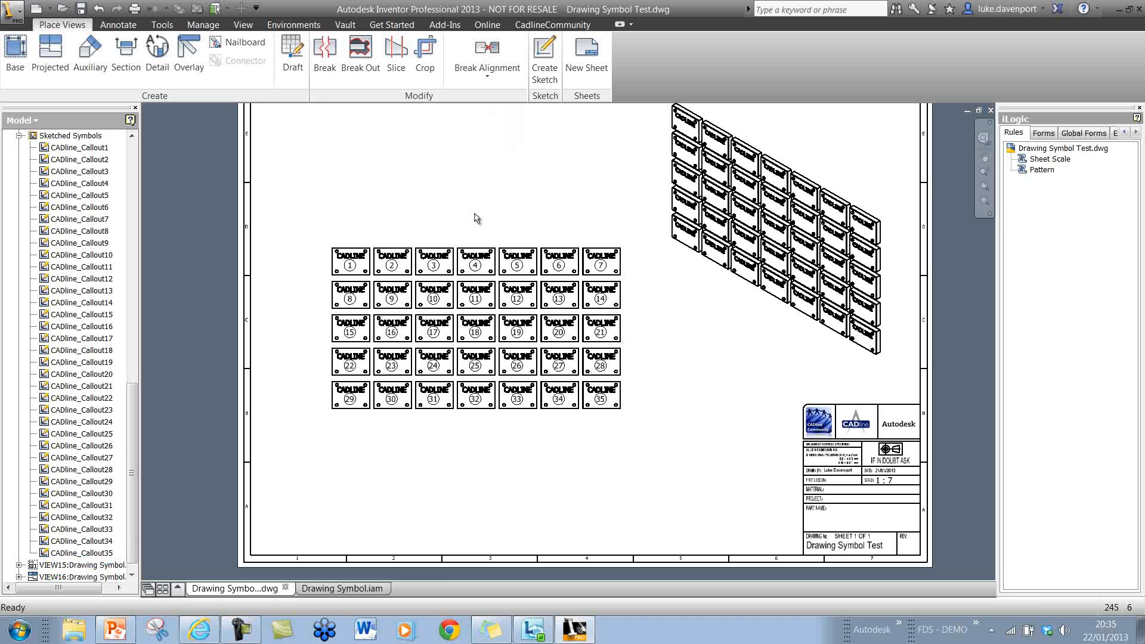
mouse_move(460, 221)
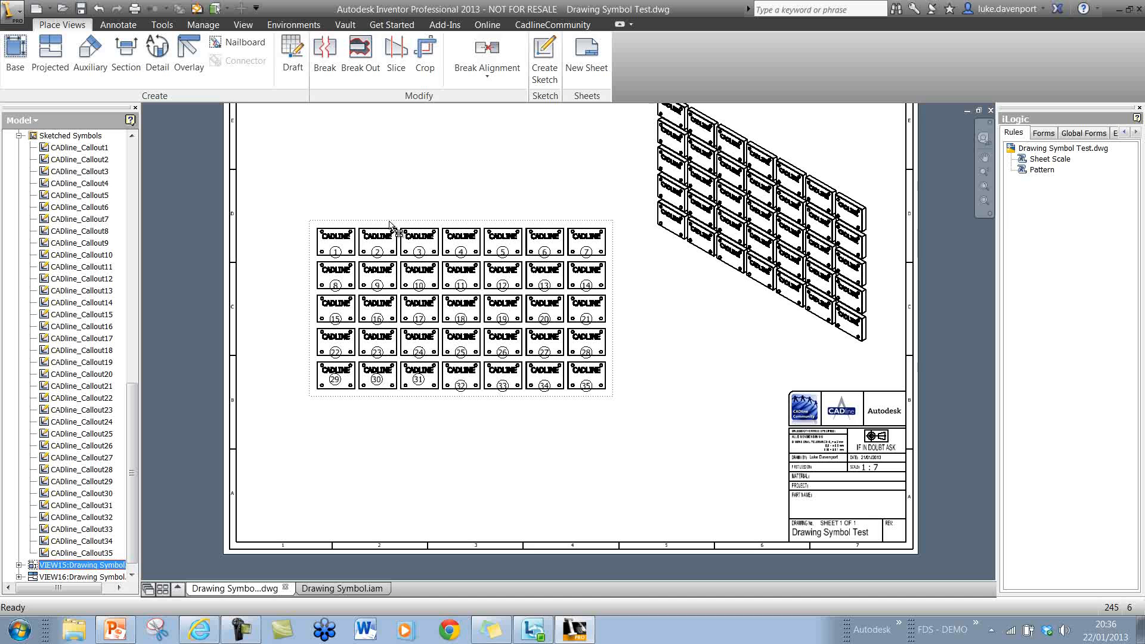
mouse_move(367, 496)
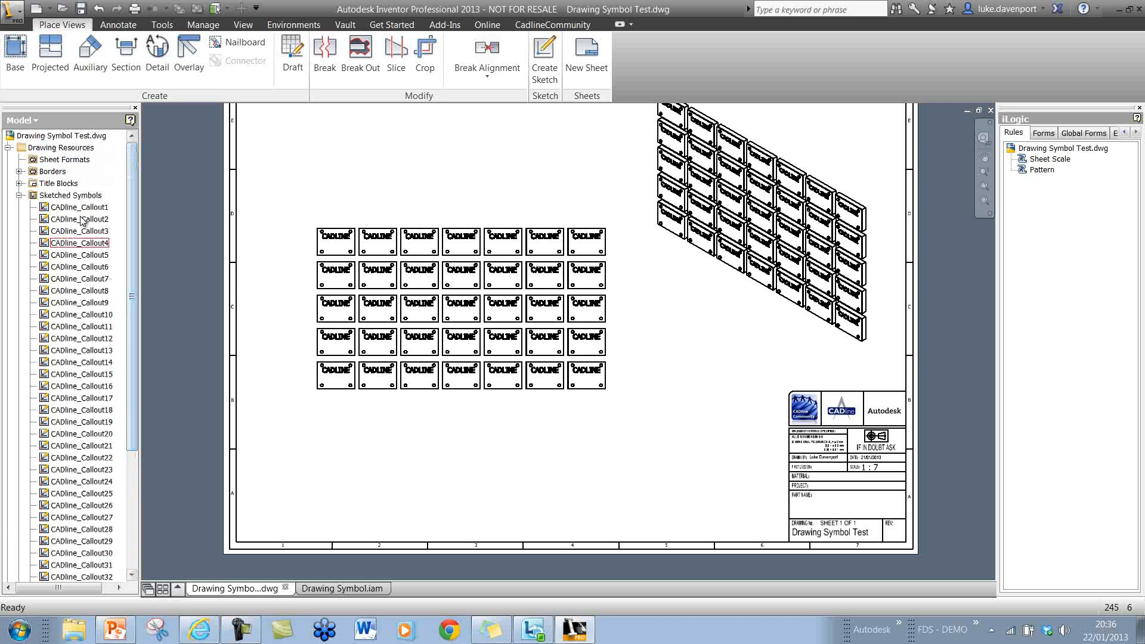
Select the CADline_Callout4 symbol in the Model browser
click(80, 349)
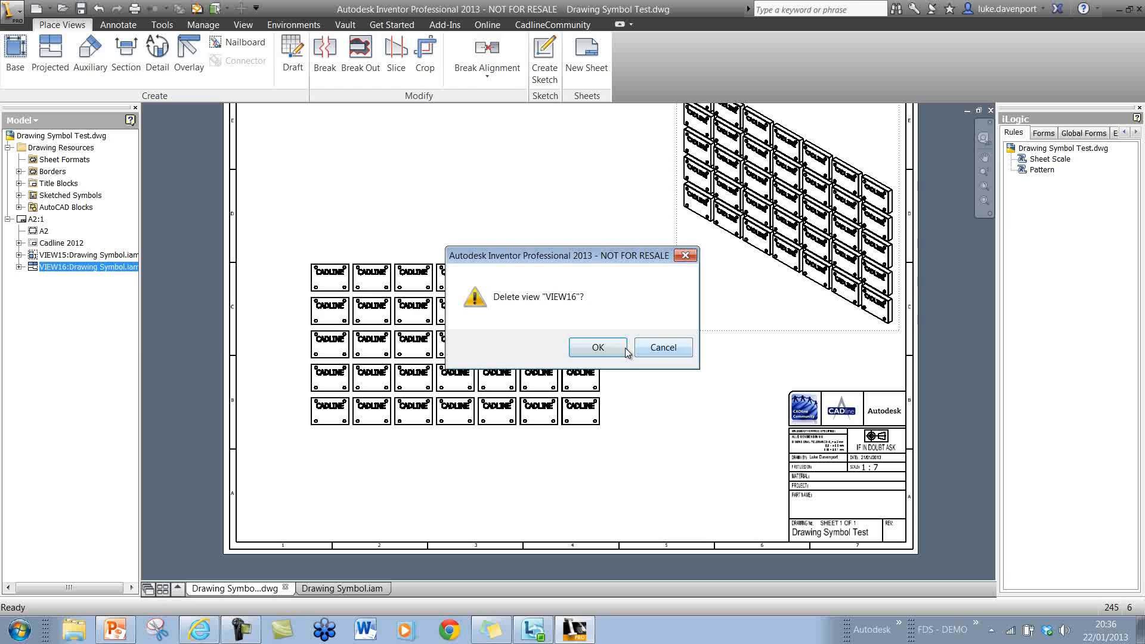
Delete VIEW16, apply the larger scale to VIEW15 and move it inside the border
click(597, 347)
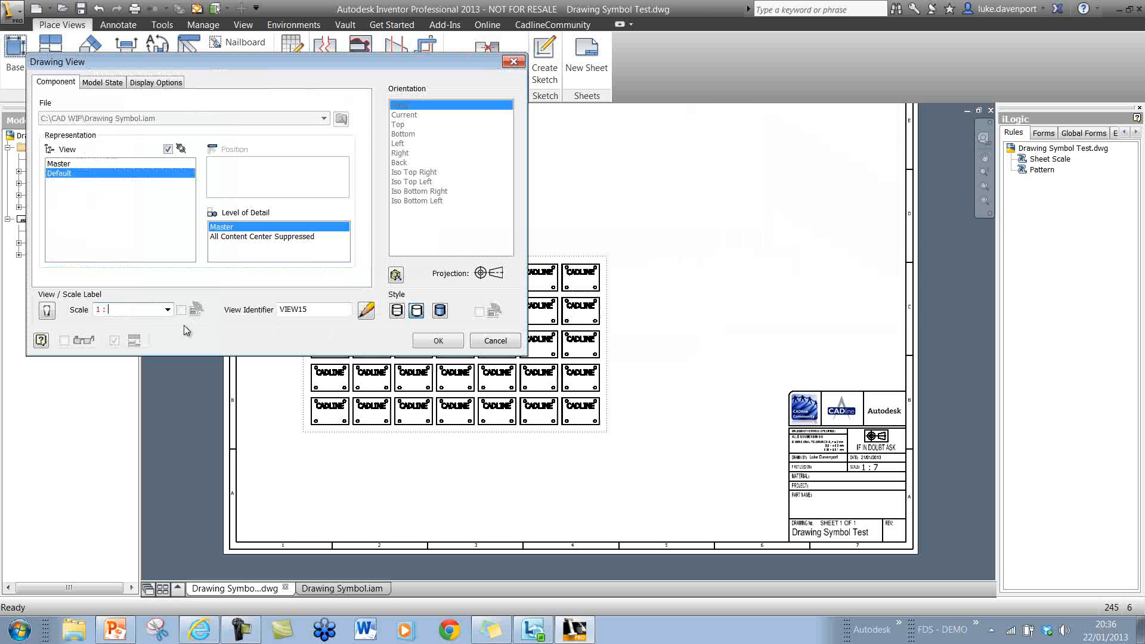
click(438, 340)
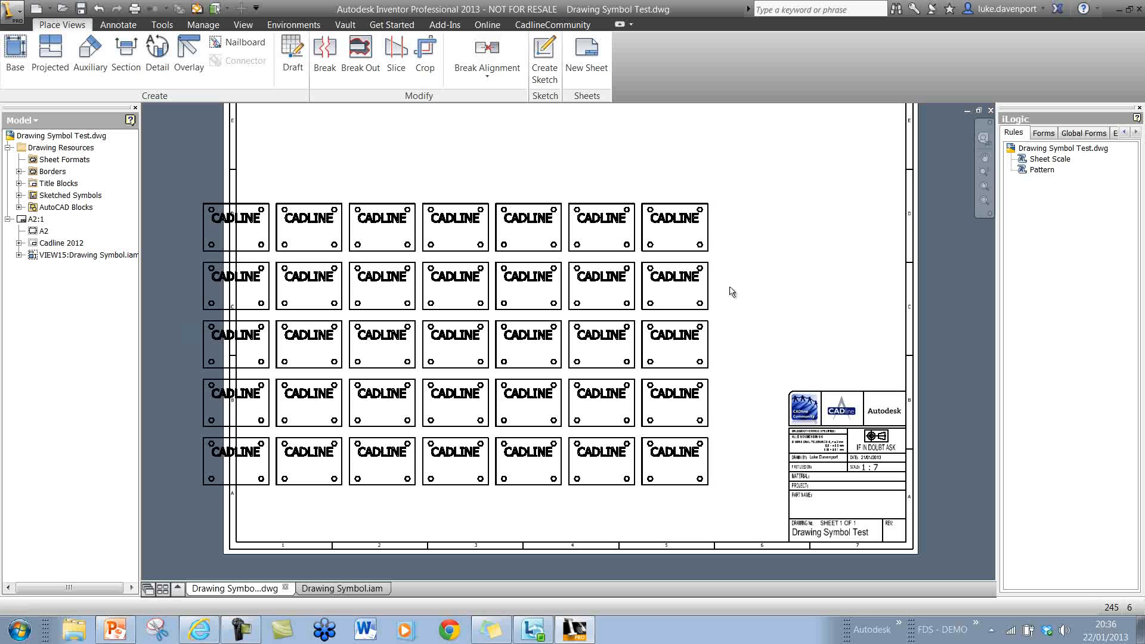
click(87, 255)
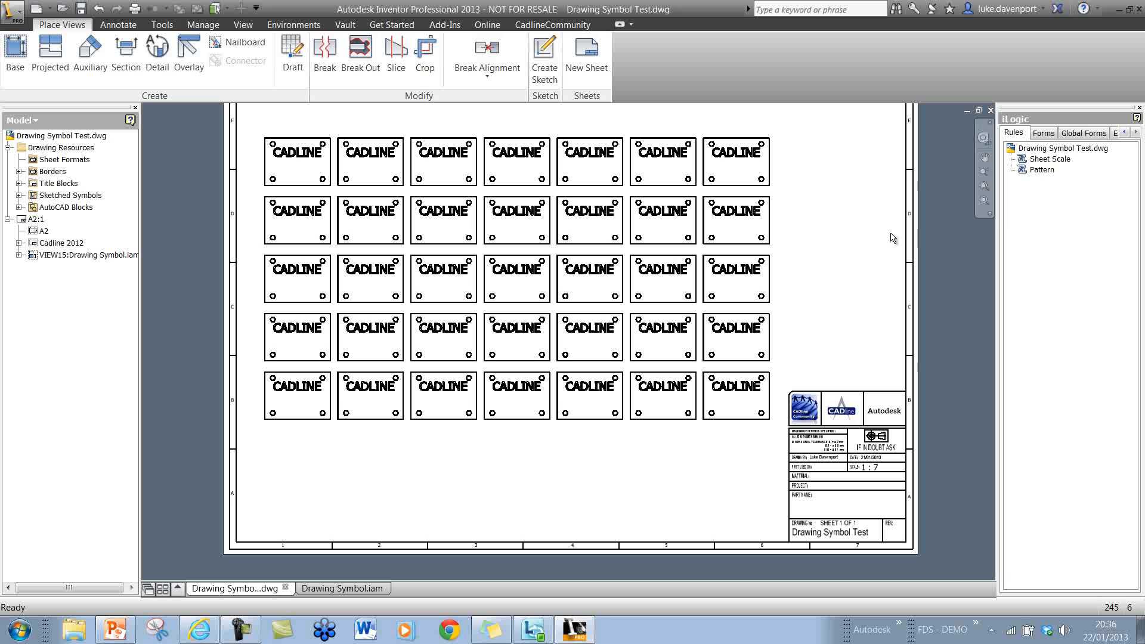
click(1042, 169)
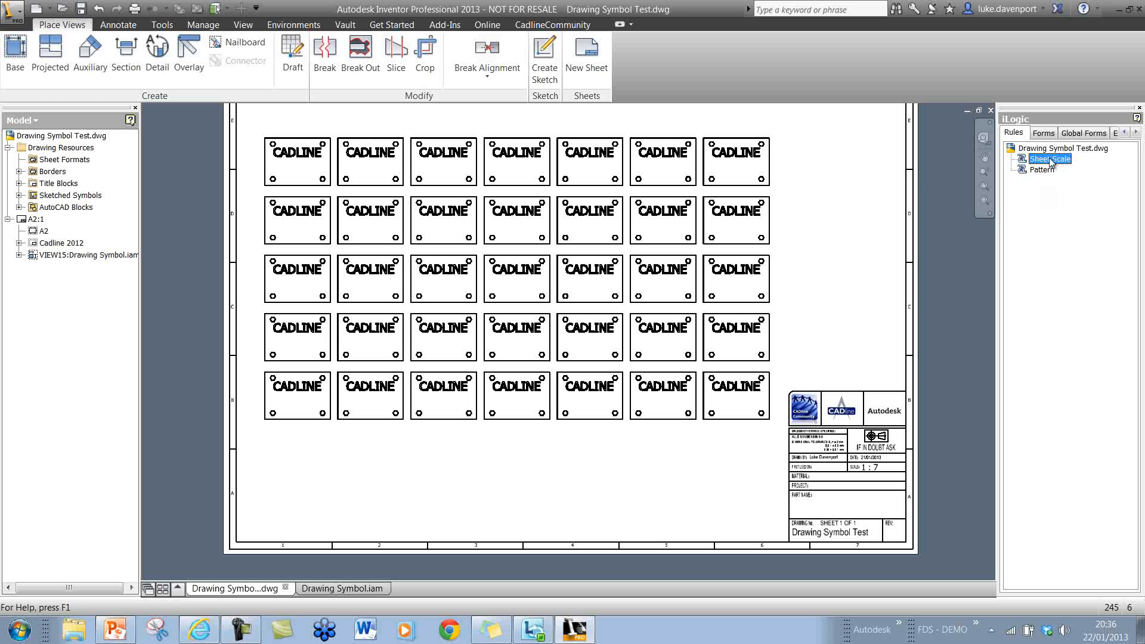
Rerun the Sheet Scale iLogic rule so the title block reads 1 : 4
right_click(1049, 159)
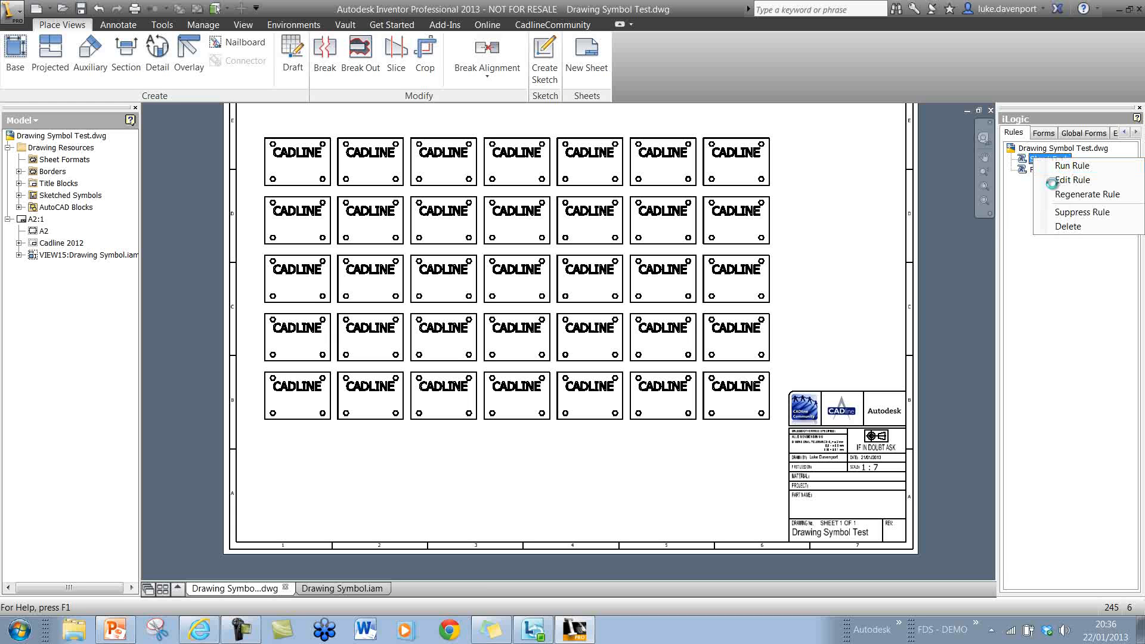
click(1071, 164)
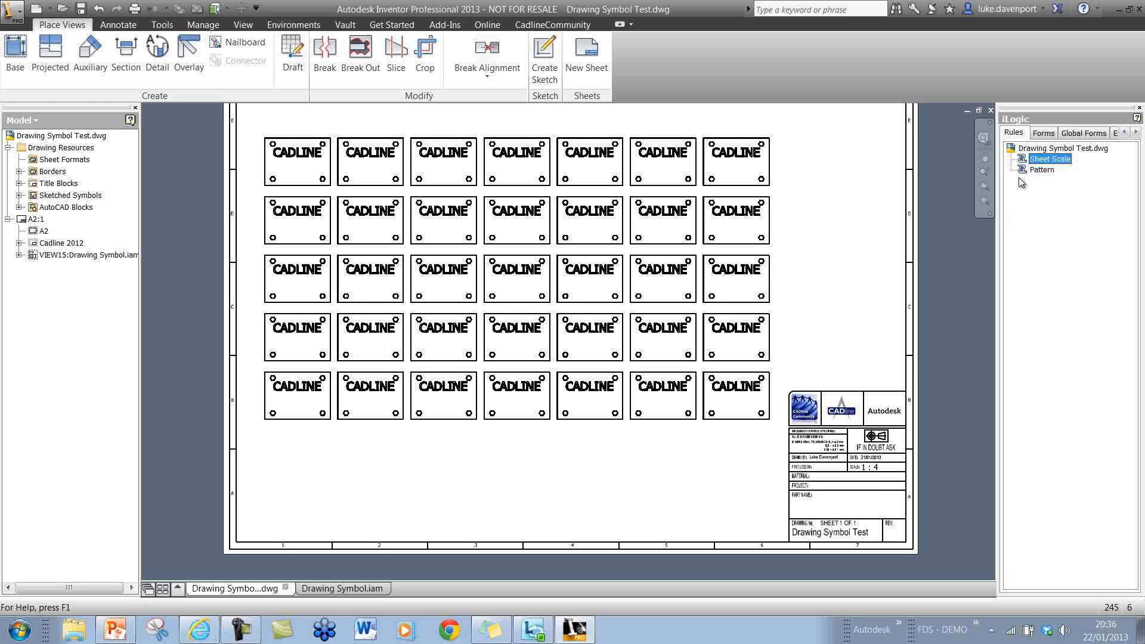
click(1042, 168)
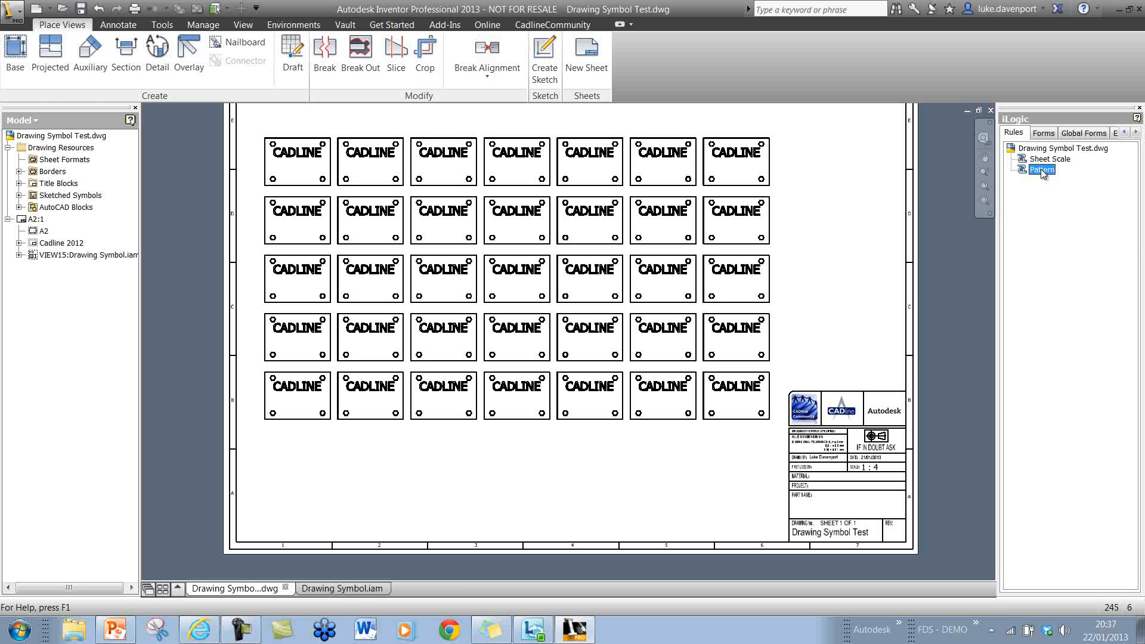
Rerun the Pattern rule with column spacing 250 and row spacing 200, creating 35 callouts
double_click(1039, 170)
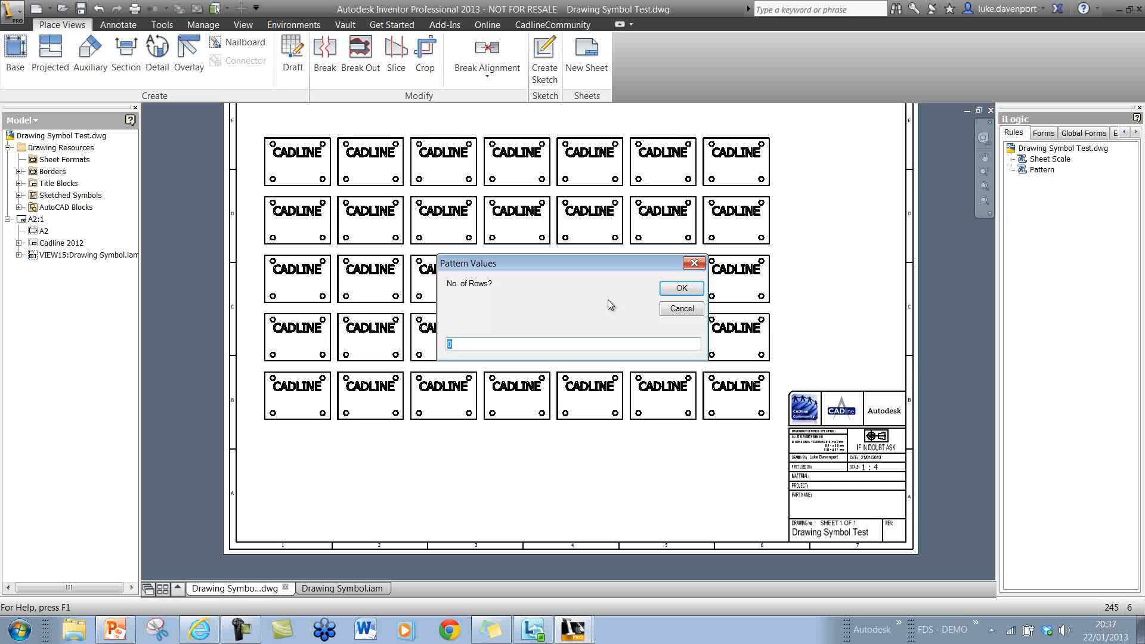
click(680, 287)
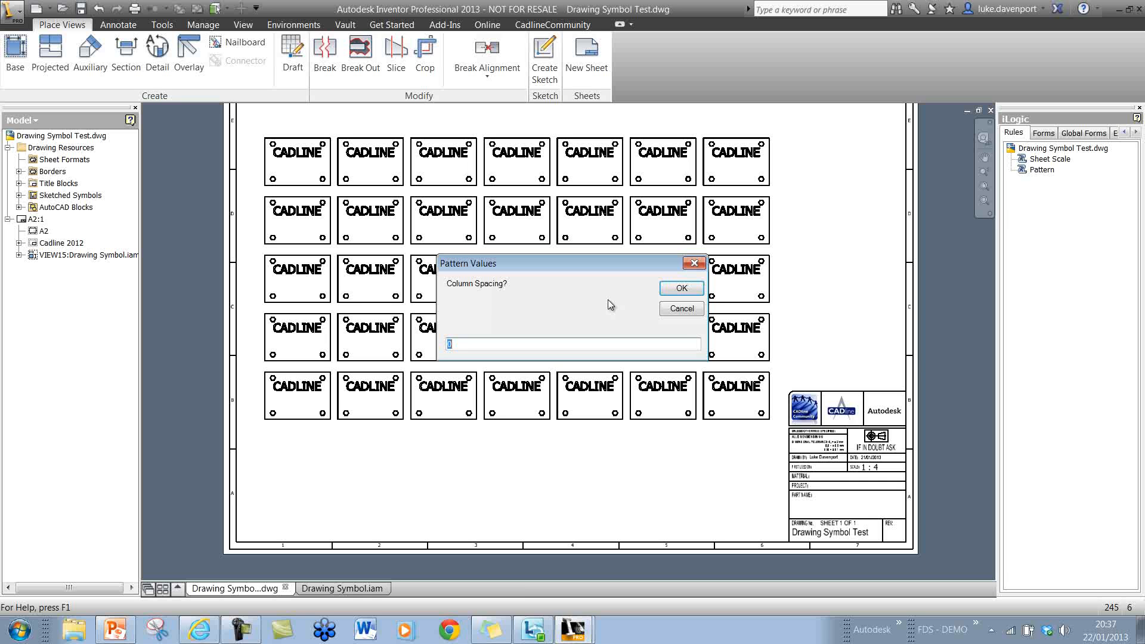
text(250)
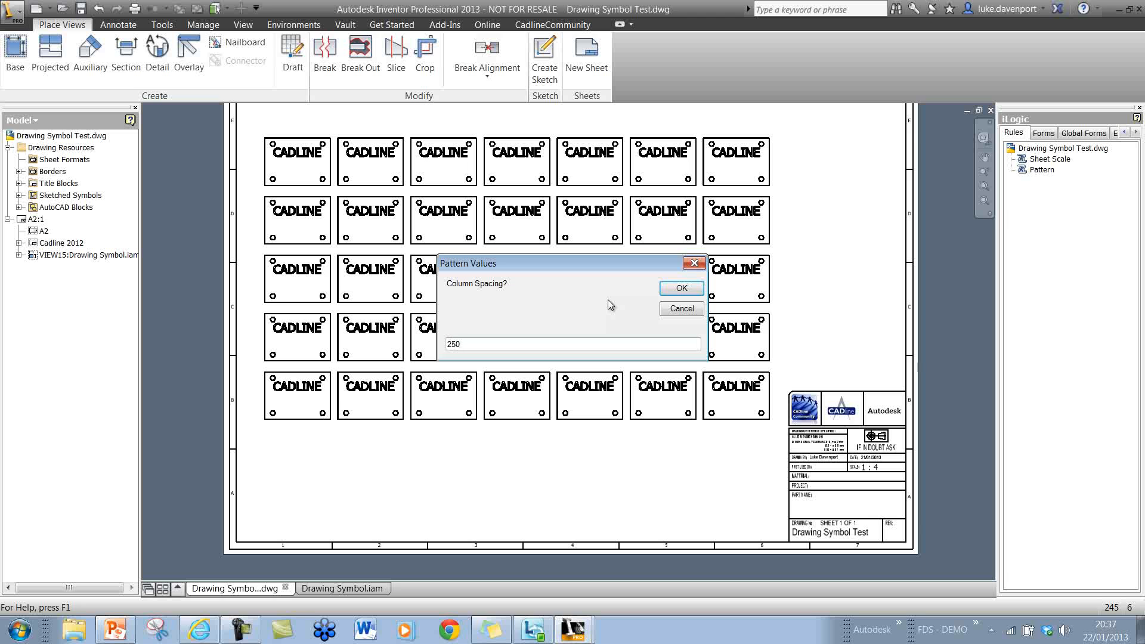
click(680, 287)
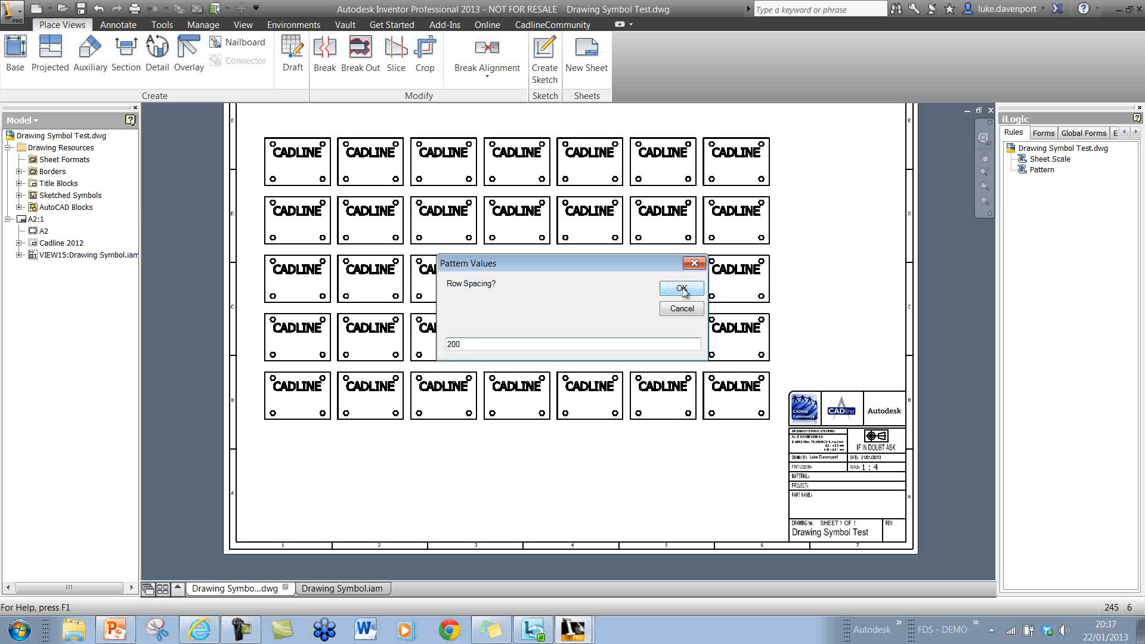
click(679, 287)
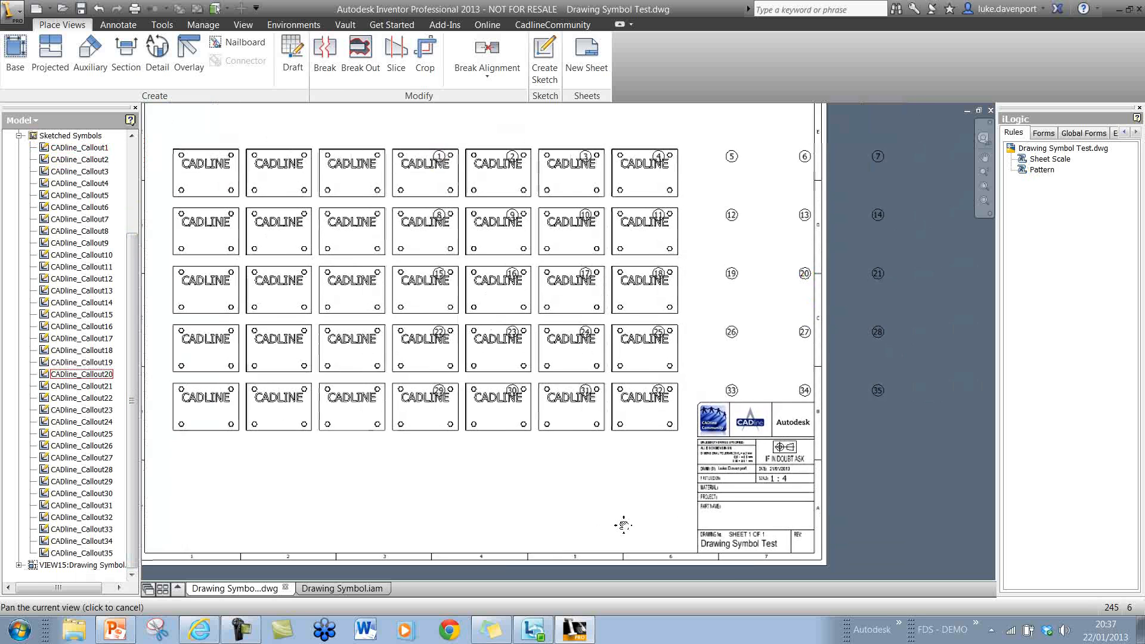
Pan the sheet to see the callouts lying beyond the right border
drag(623, 525, 369, 135)
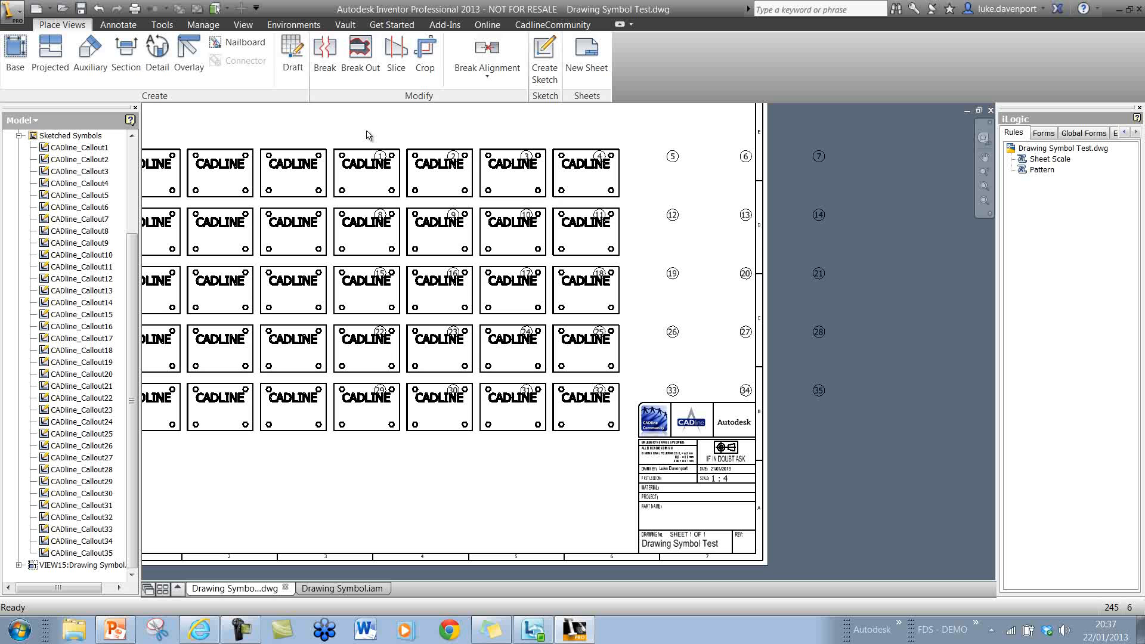
mouse_move(868, 409)
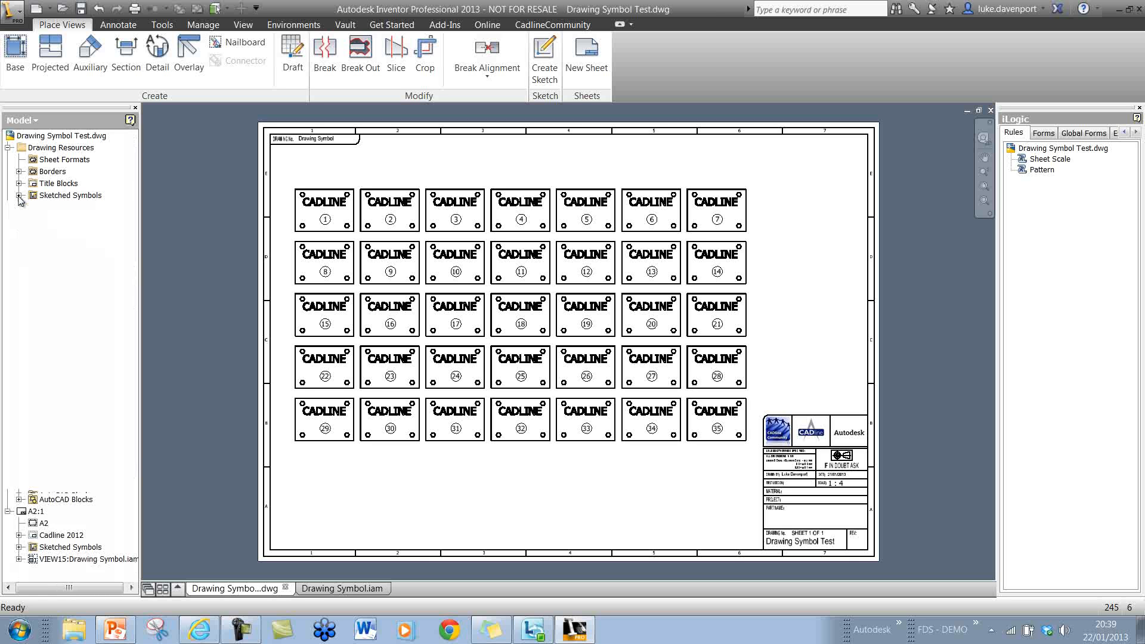
click(20, 194)
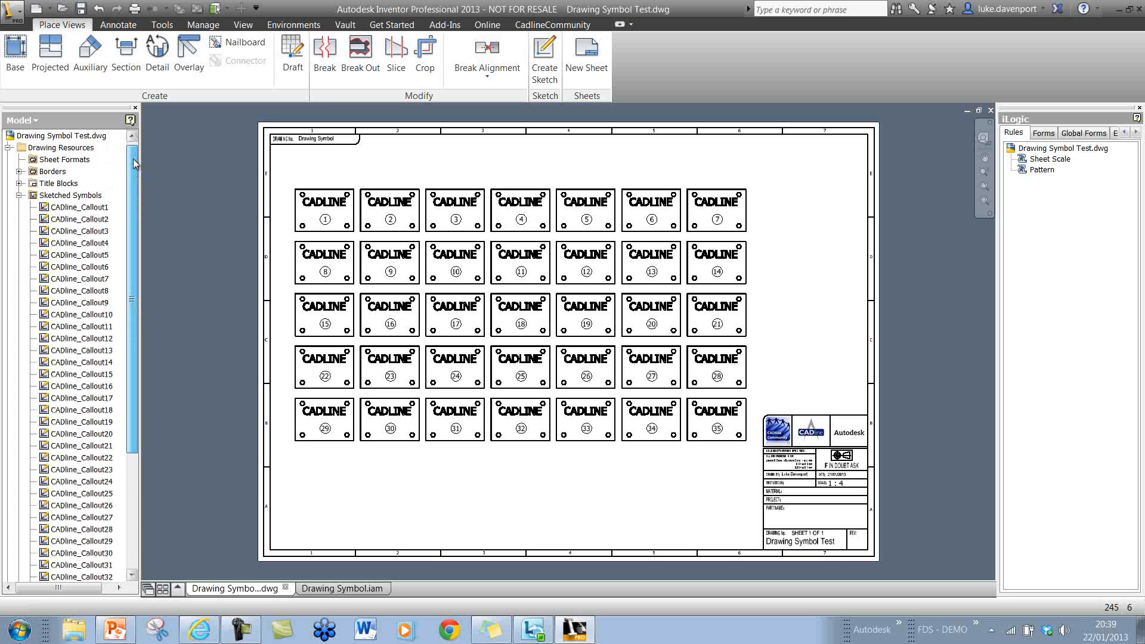
click(18, 194)
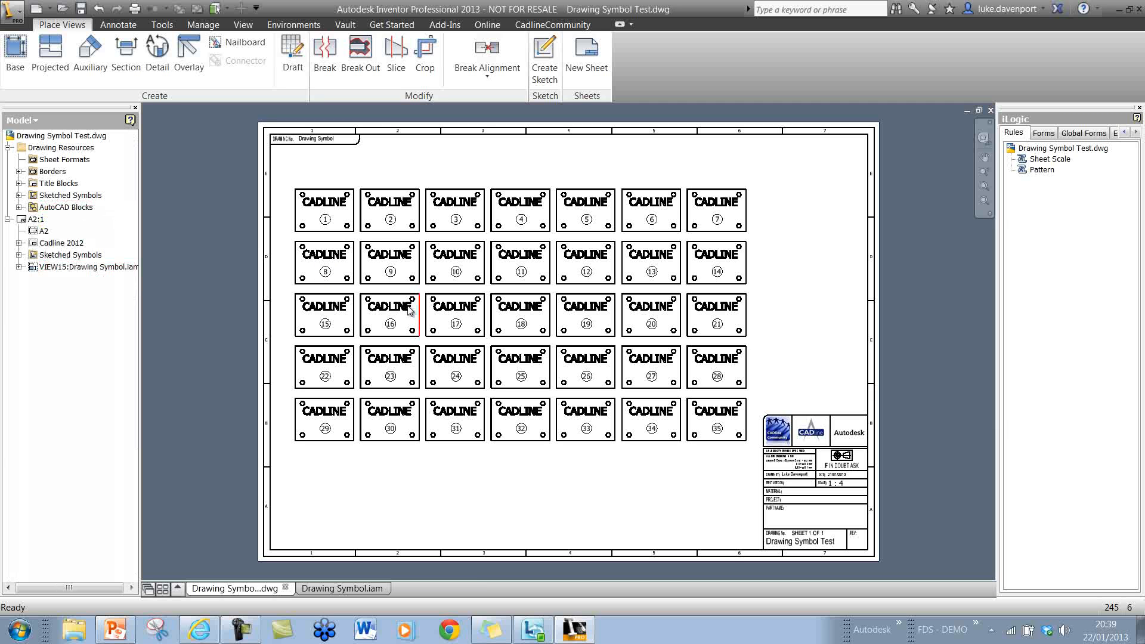
click(65, 206)
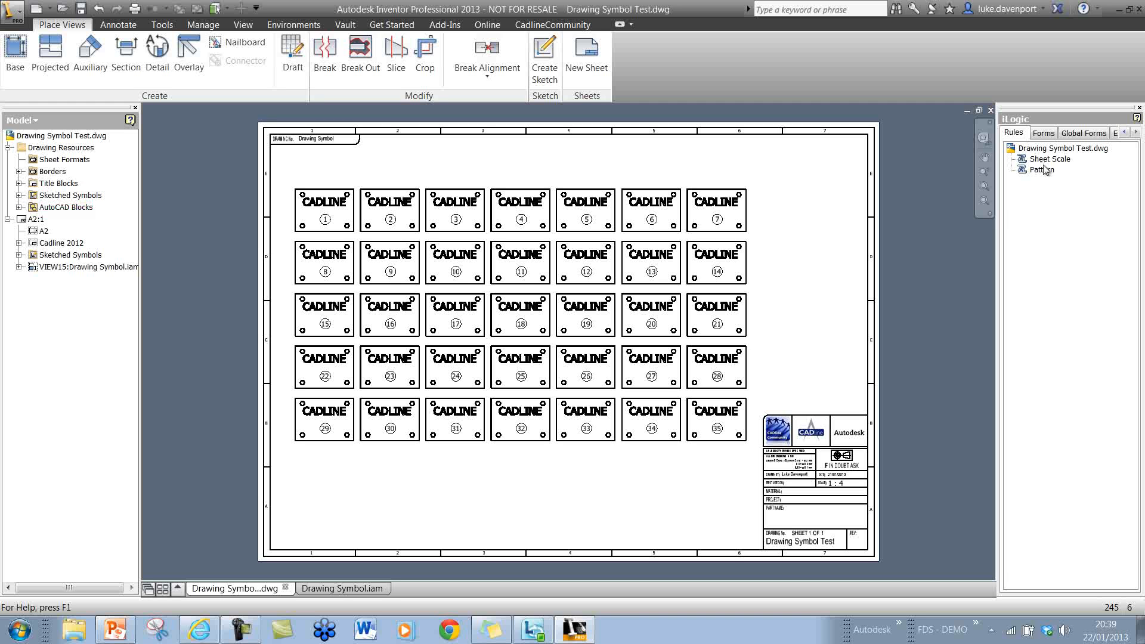
mouse_move(1051, 178)
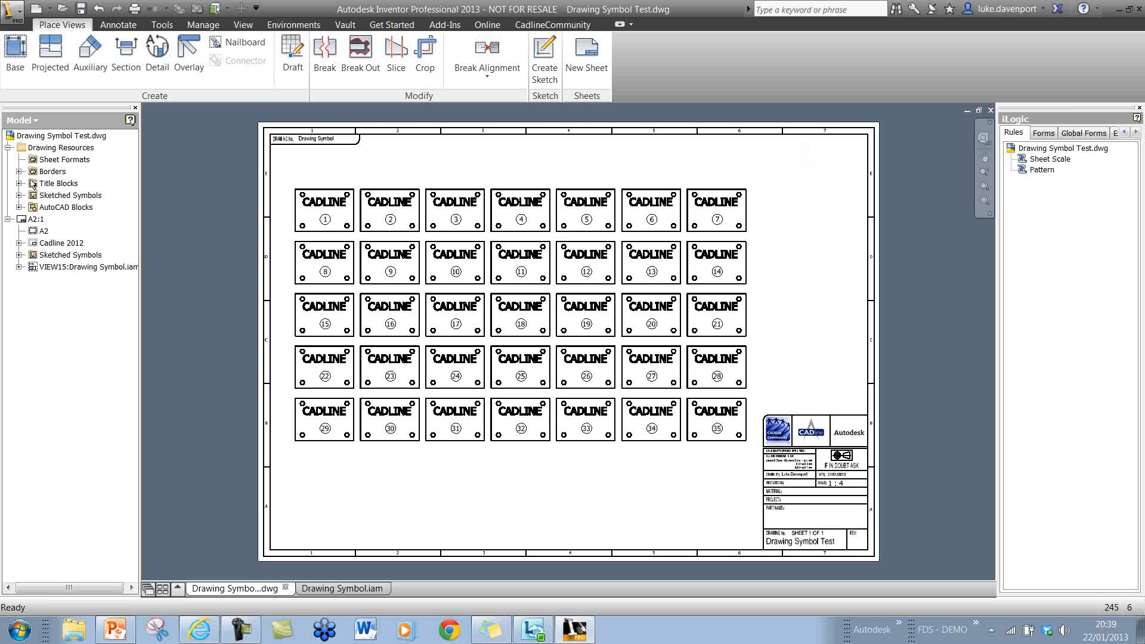
click(69, 194)
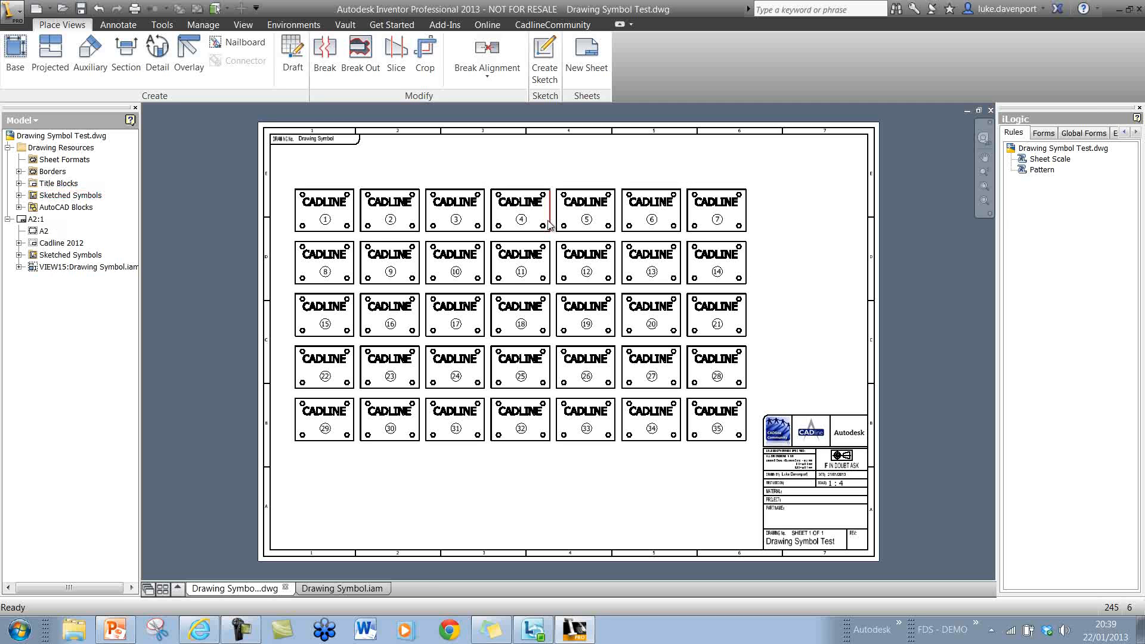
click(69, 194)
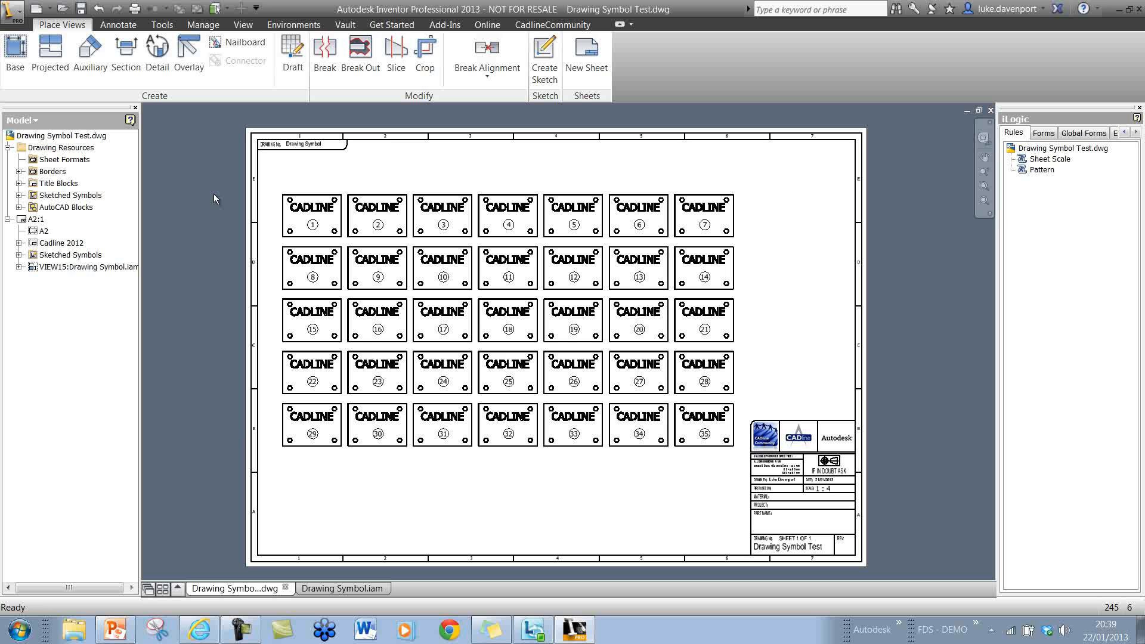
mouse_move(220, 198)
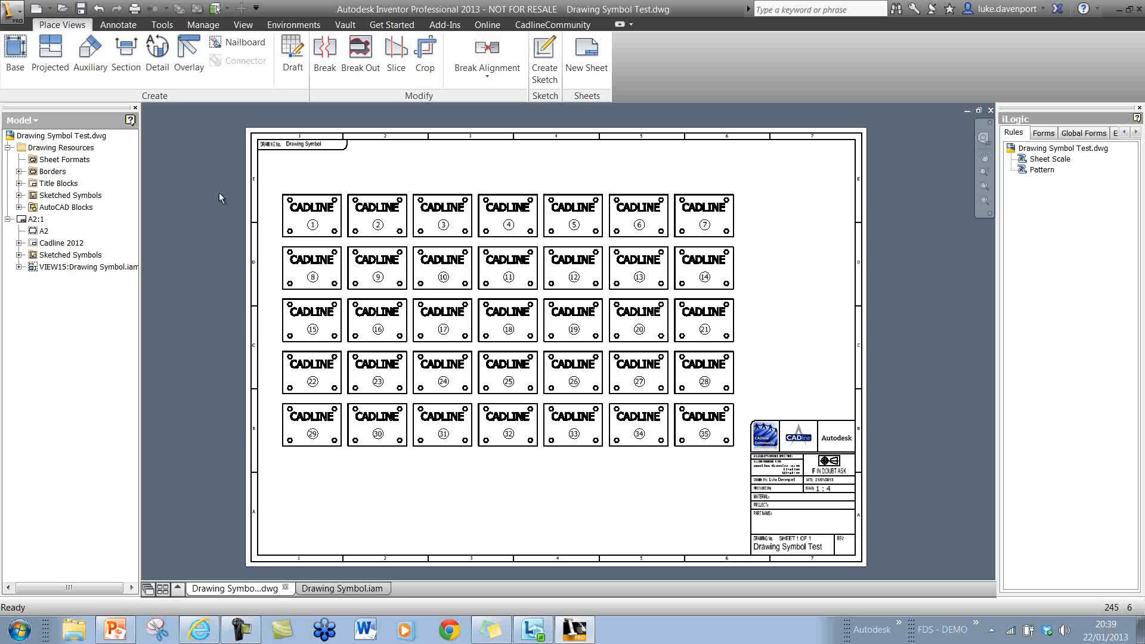